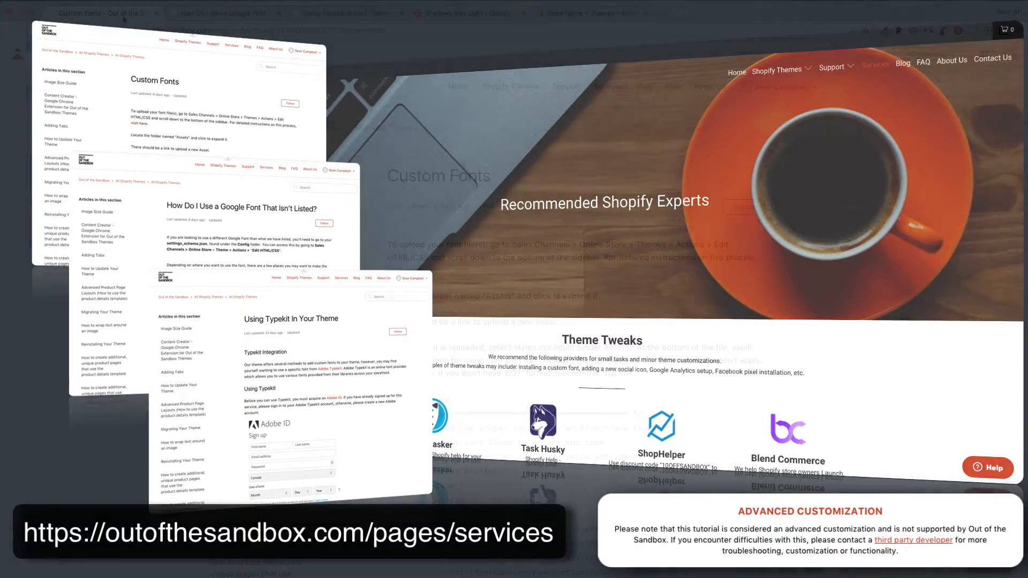
left_click(105, 13)
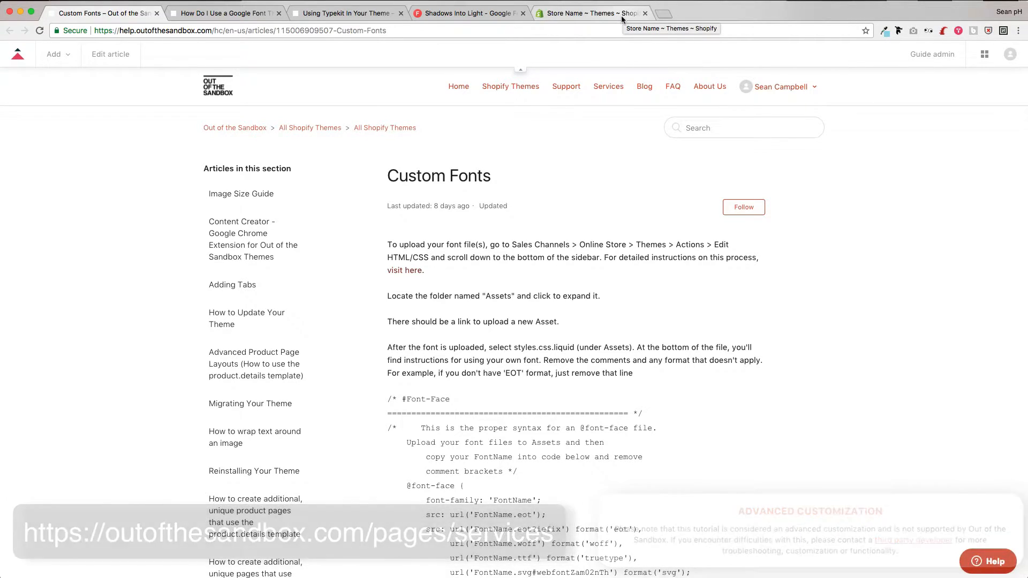
- Open the Turbo theme's code editor and start adding a new file to Assets
left_click(590, 13)
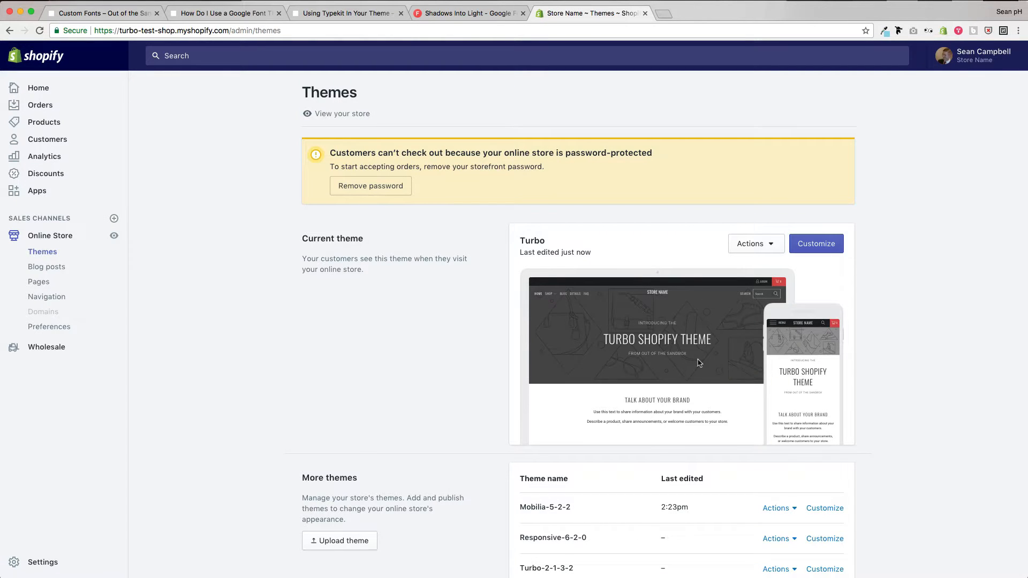
left_click(755, 244)
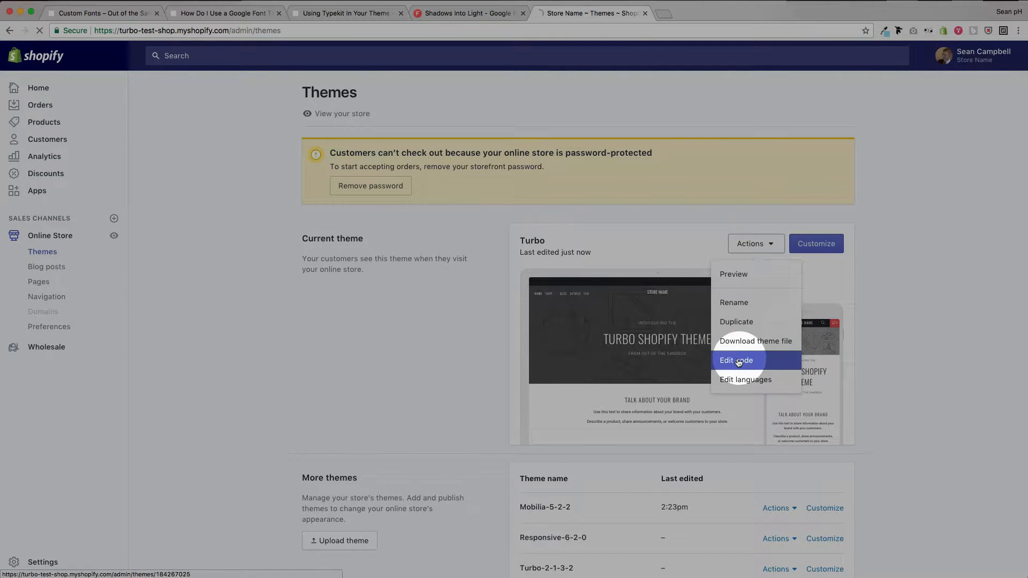
left_click(737, 360)
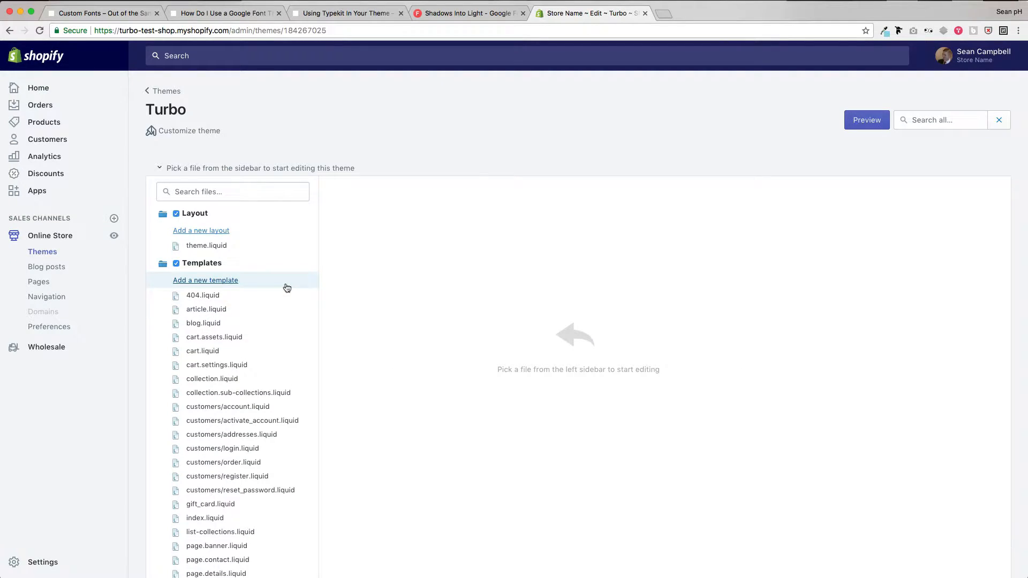
scroll("down", 3)
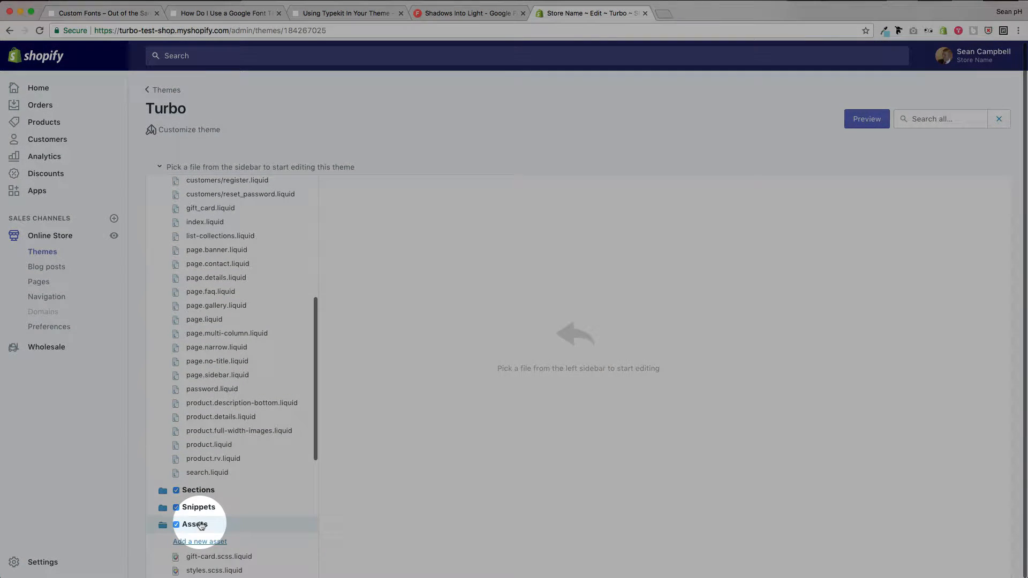
left_click(194, 524)
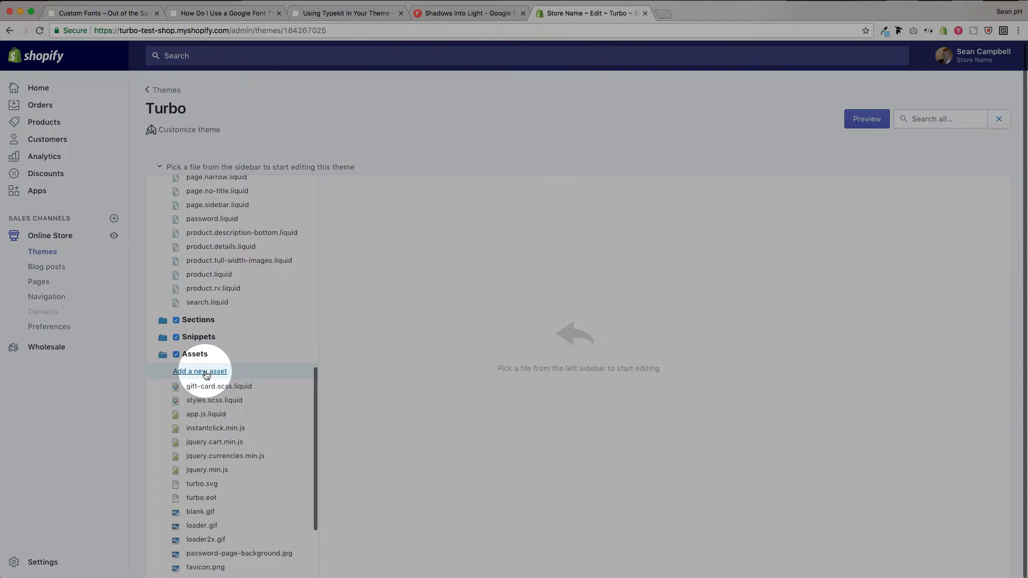
left_click(199, 371)
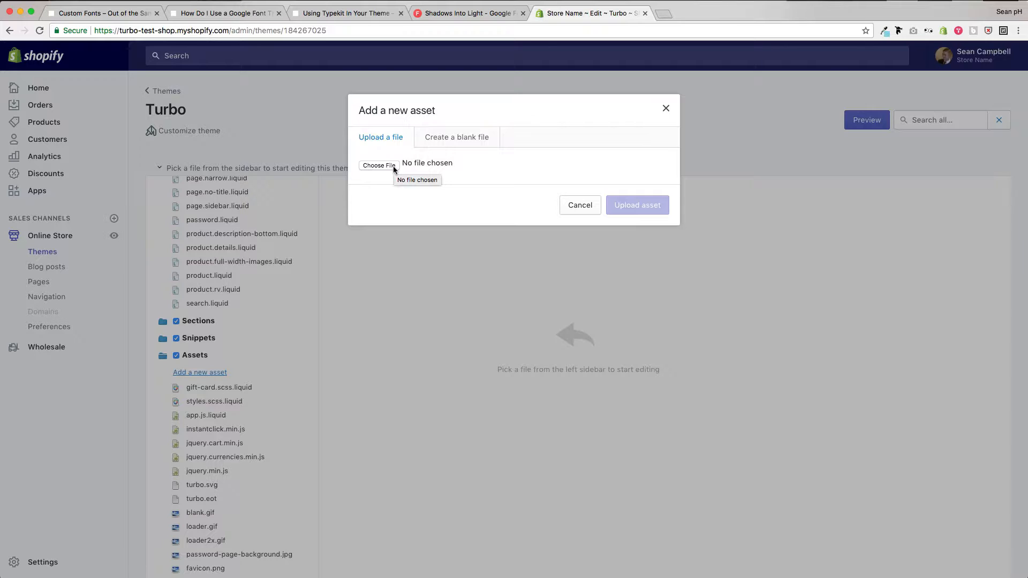
- Upload the AvantGardeLT-Book.eot font file as a theme asset and begin the next upload
left_click(378, 166)
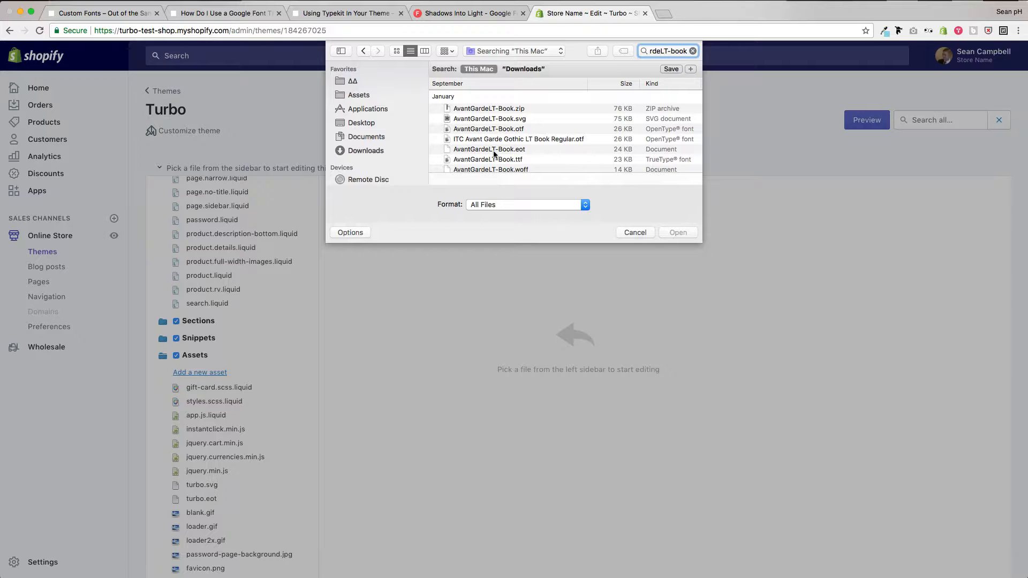
left_click(489, 149)
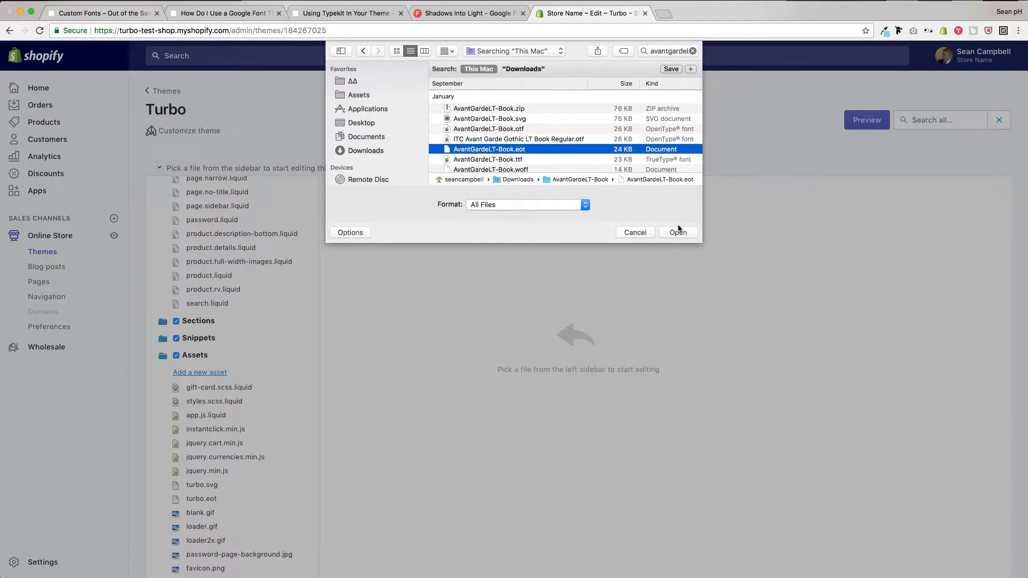
left_click(677, 232)
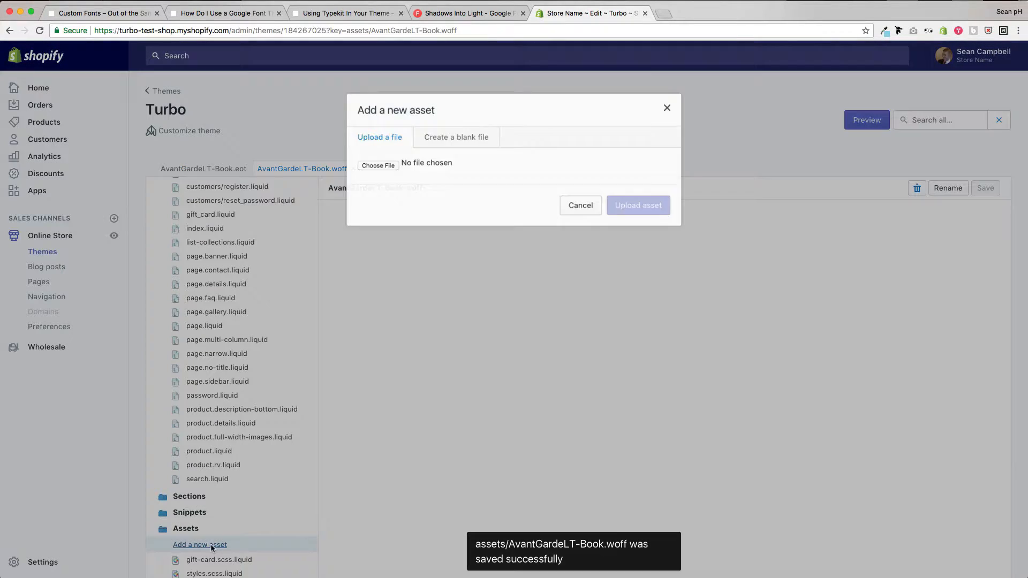
left_click(225, 484)
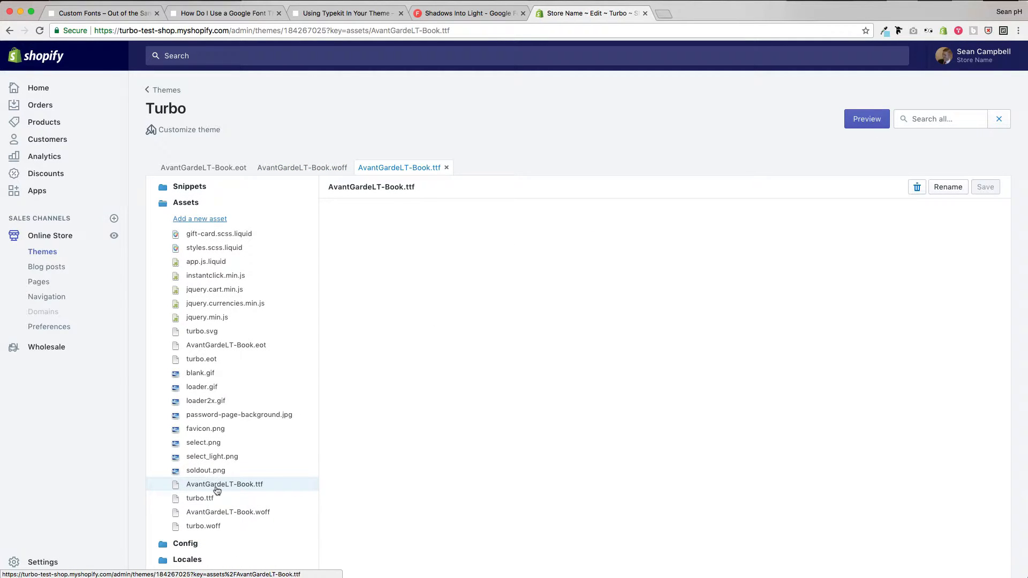
mouse_move(242, 498)
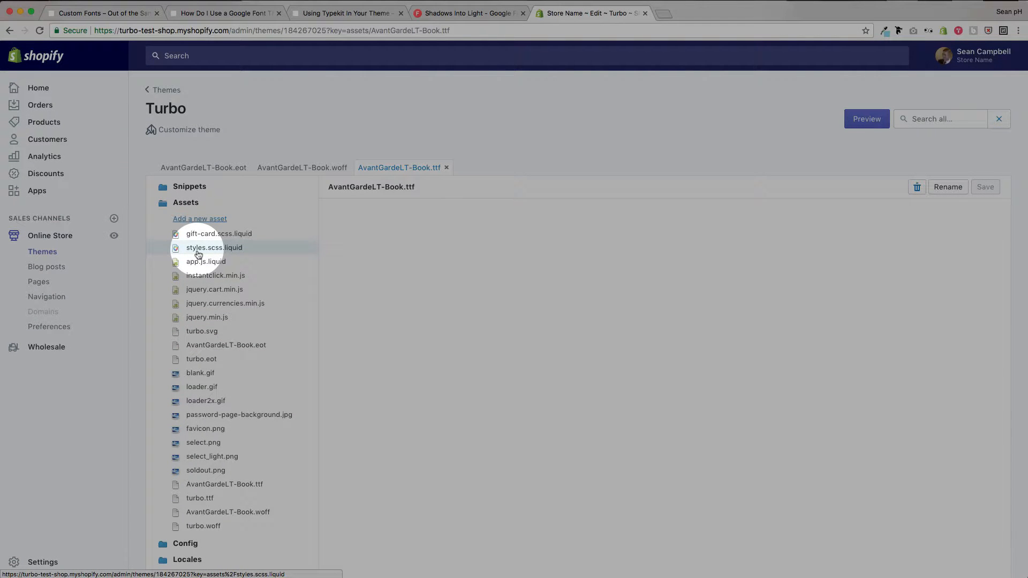
left_click(214, 248)
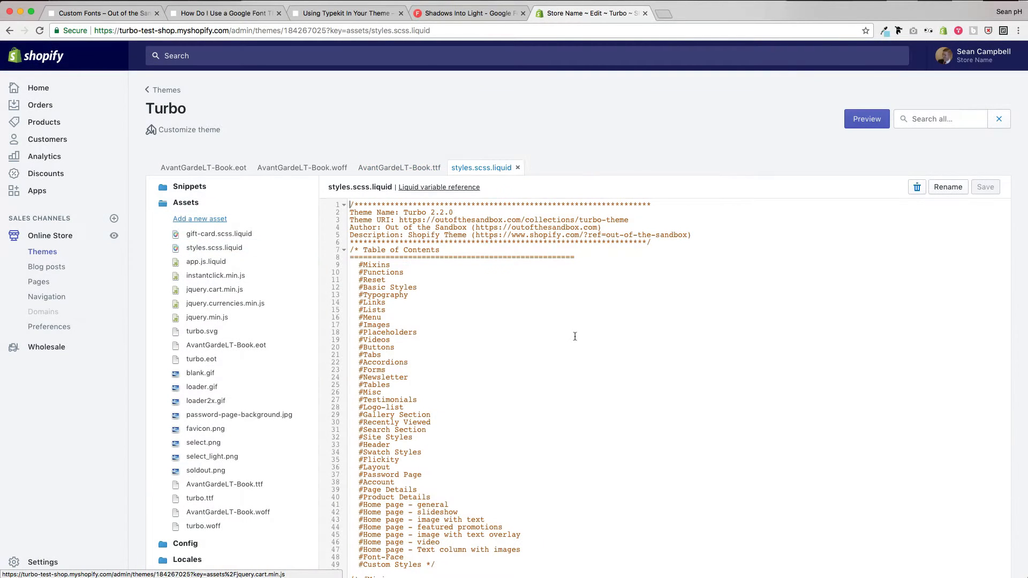
key("cmd+down")
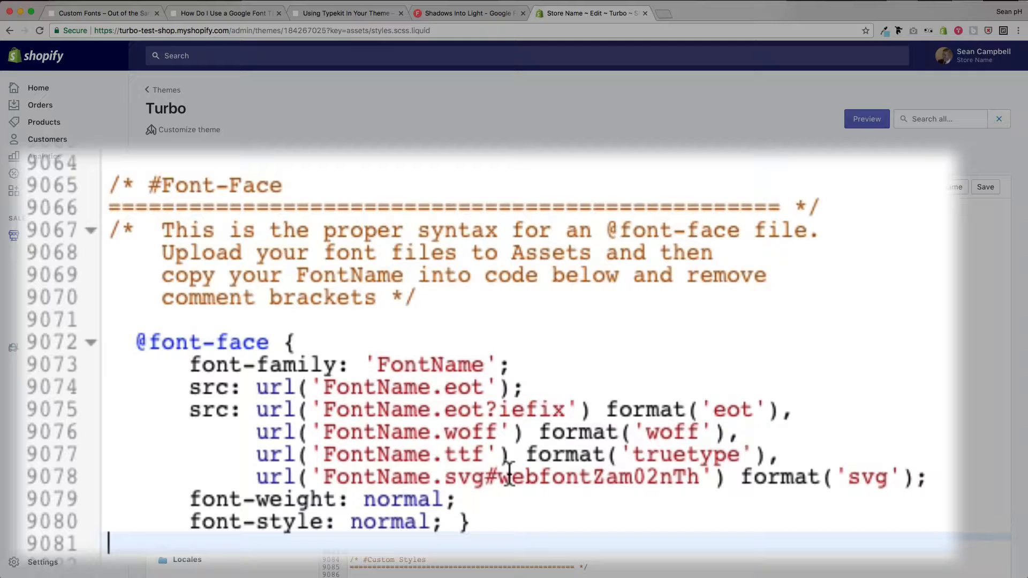
left_click(486, 365)
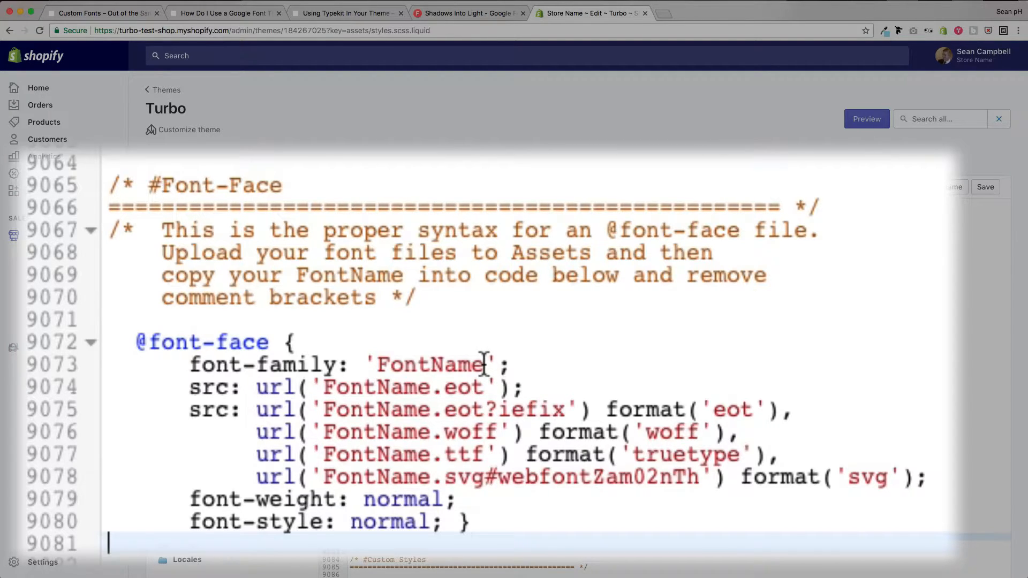
double_click(429, 364)
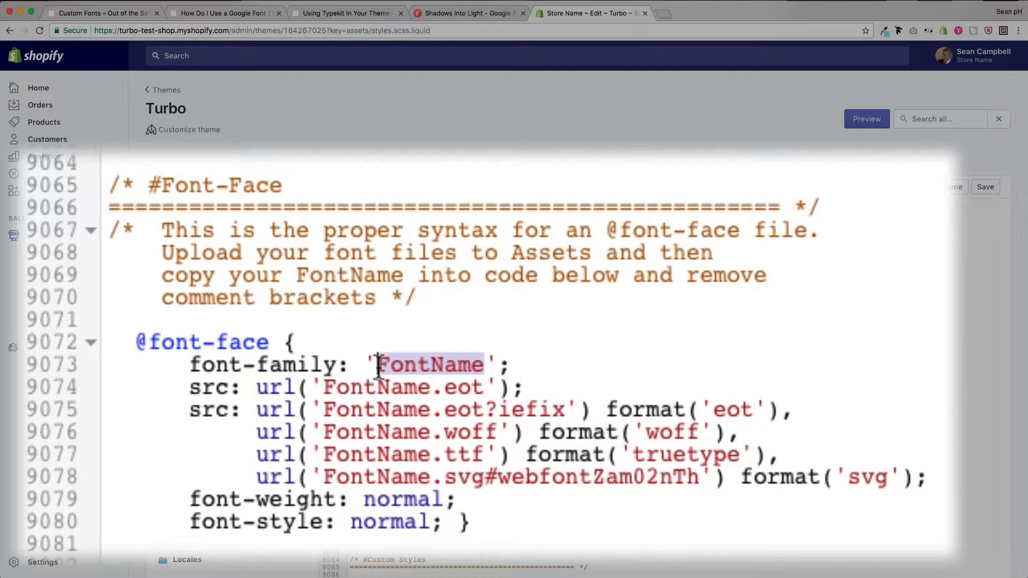
type("A")
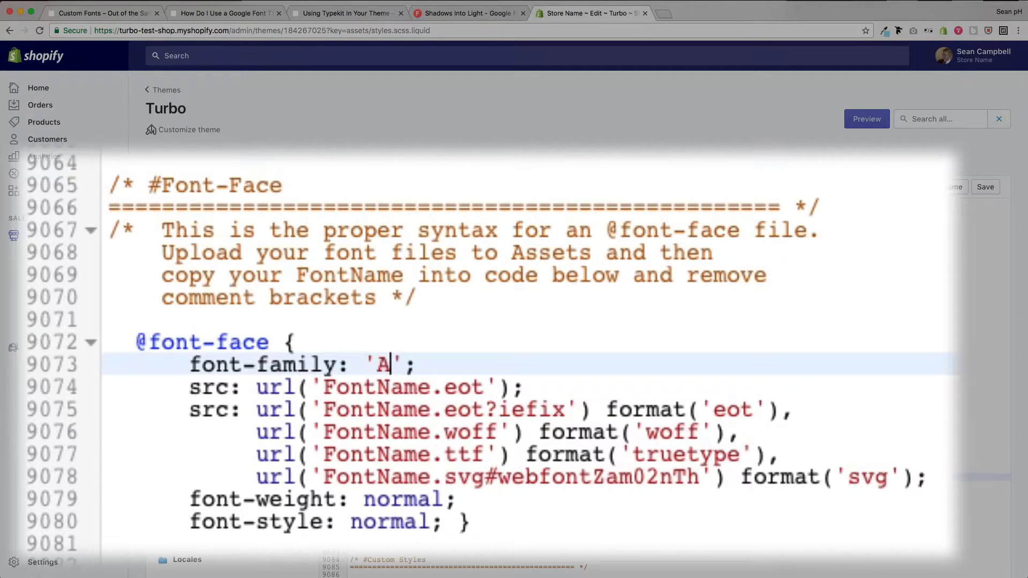
type("v")
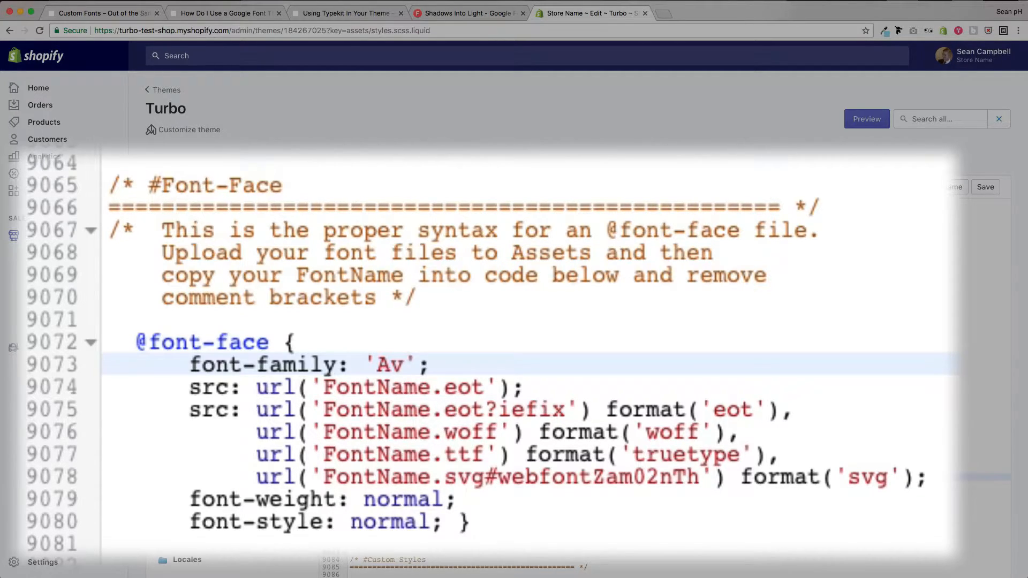
type("ant")
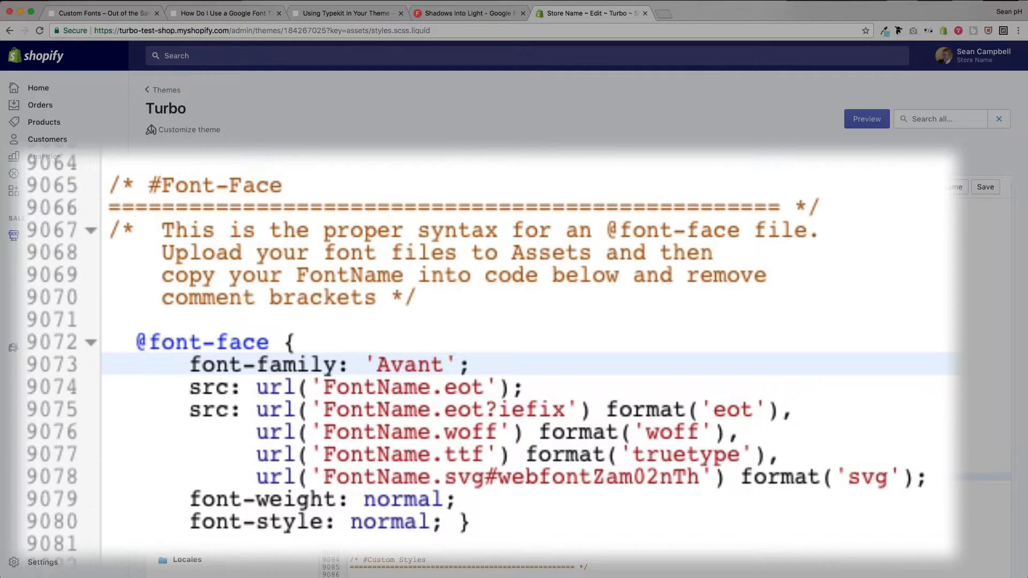
type("Garde")
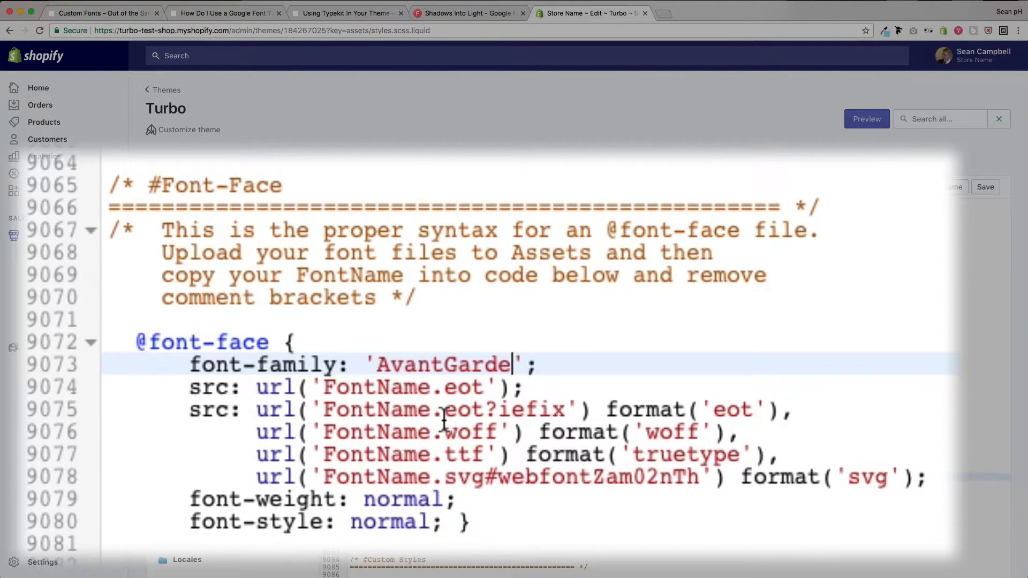
mouse_move(454, 412)
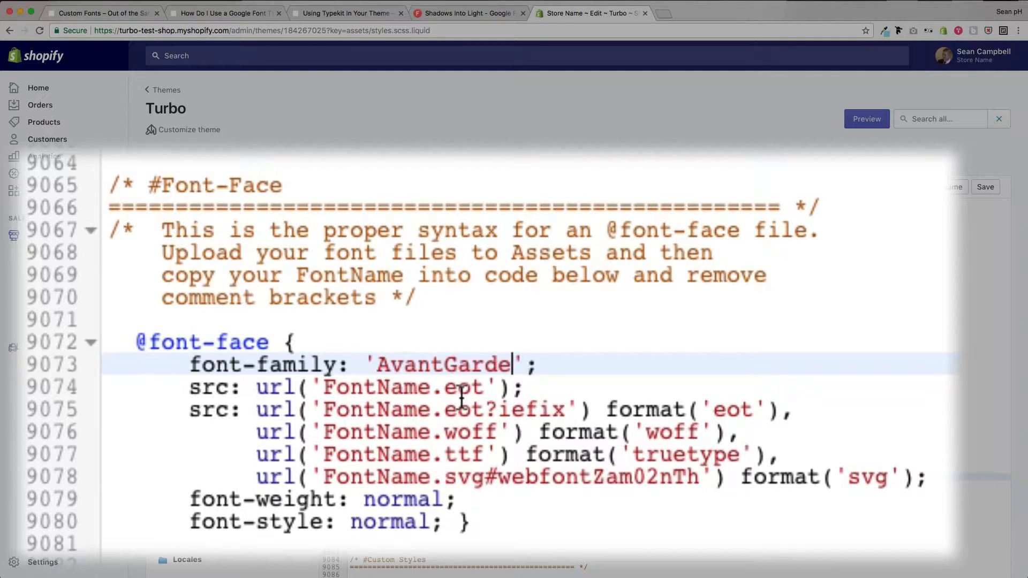
mouse_move(793, 410)
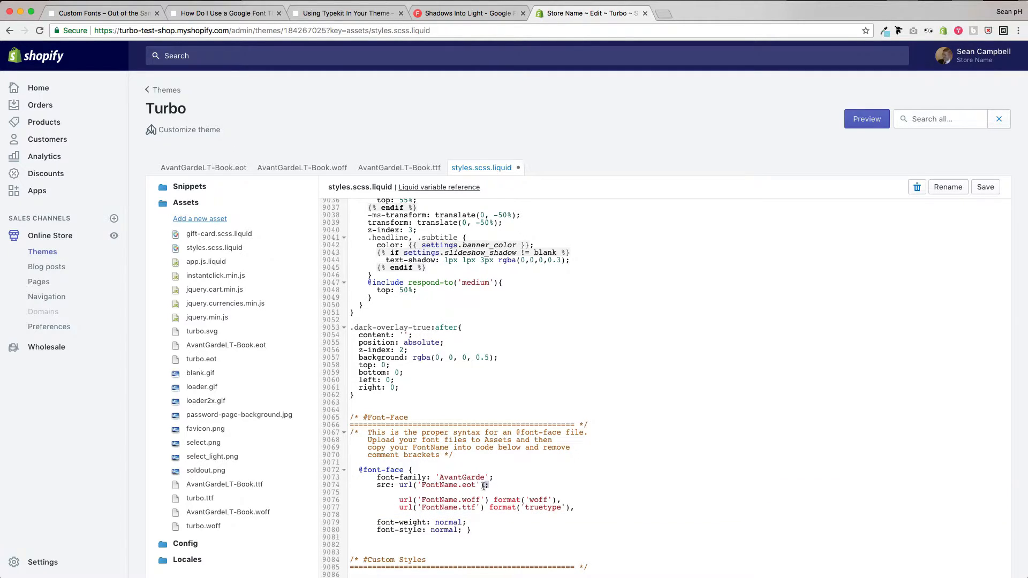
double_click(443, 485)
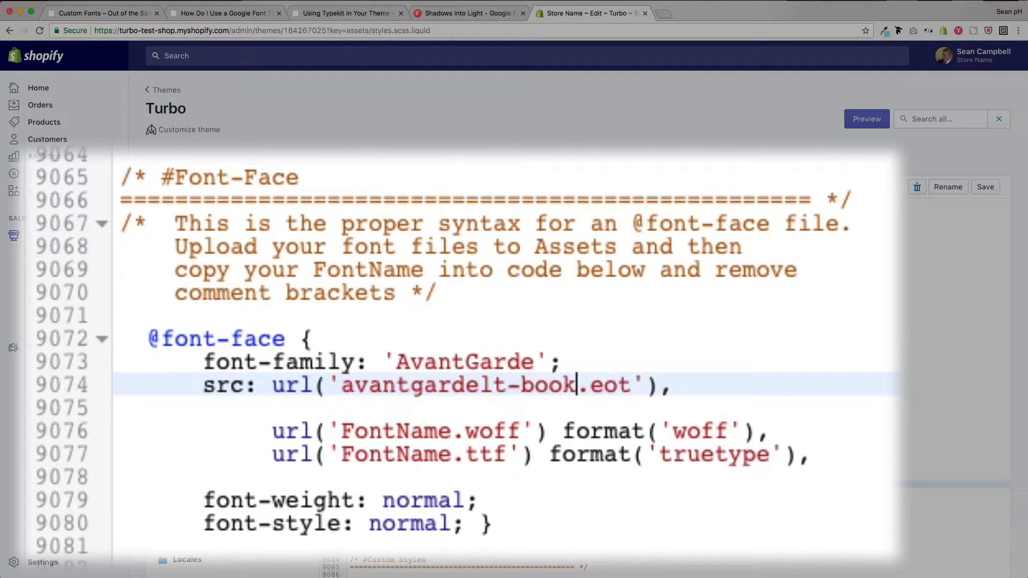
type("avantgardelt-book")
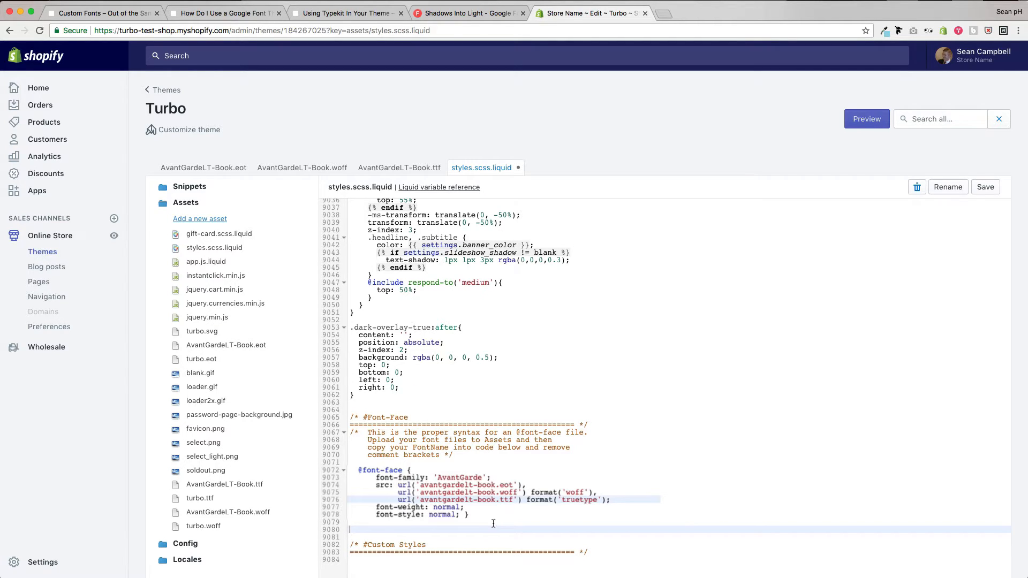
- Add an AvantGarde font-family rule for h1–h6, nav and title links, and save the stylesheet
left_click(101, 12)
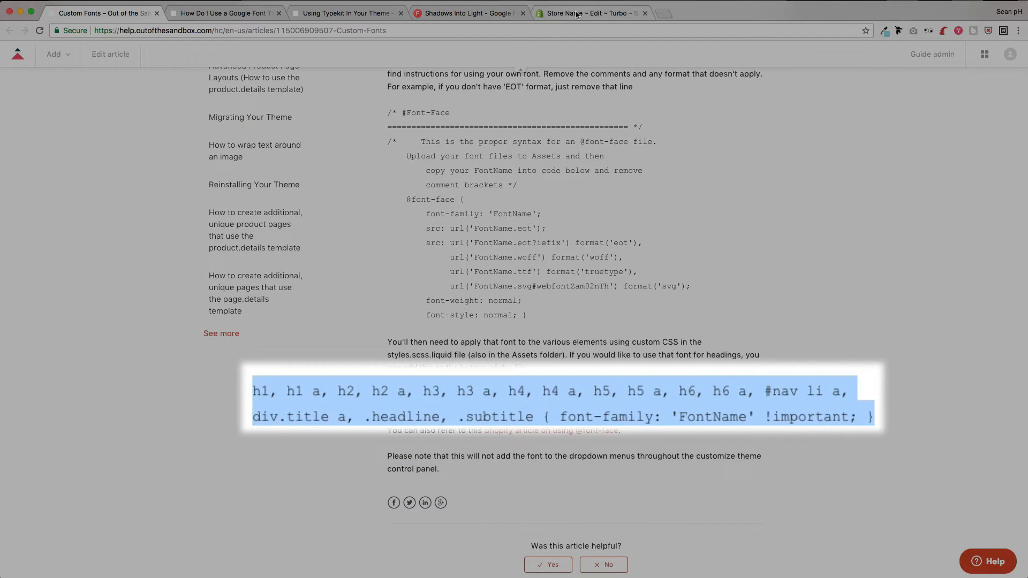
left_click(585, 12)
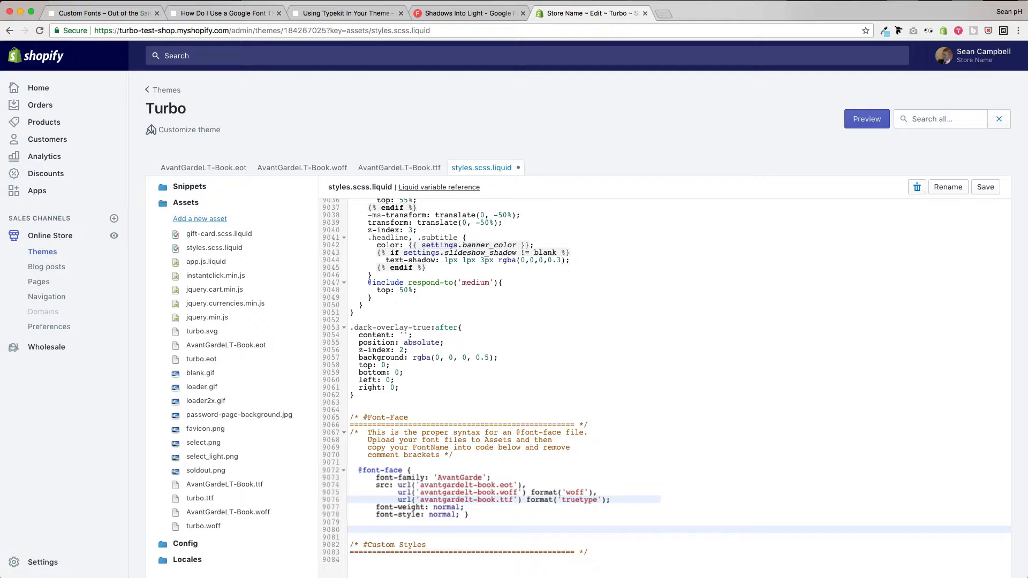
type("h1, h1 a, h2, h2 a, h3, h3 a, h4, h4 a, h5, h5 a, h6, h6 a, #nav li a, div.title a, .headline, .subtitle { font-family: 'FontName' !important; }")
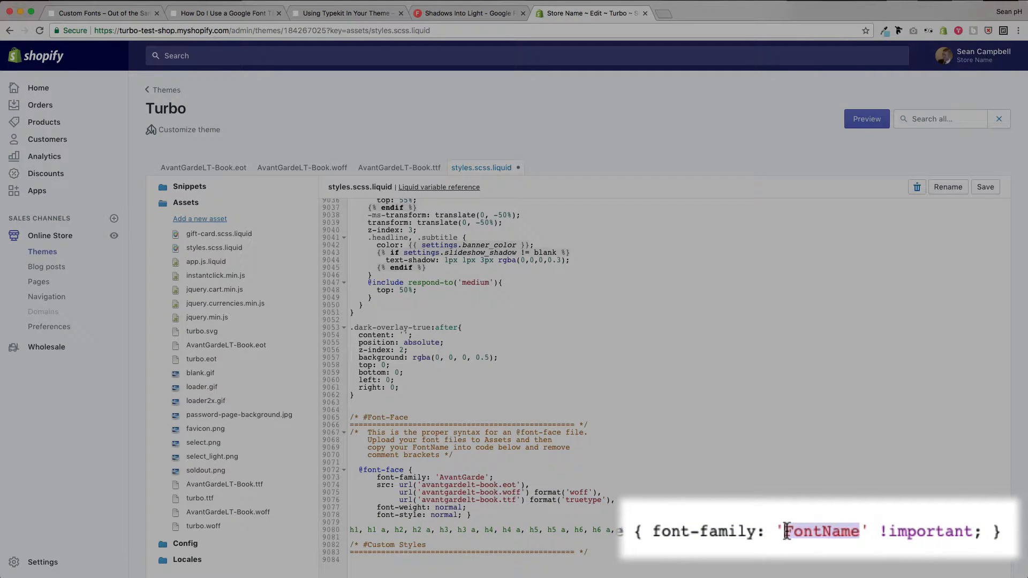
type("Av")
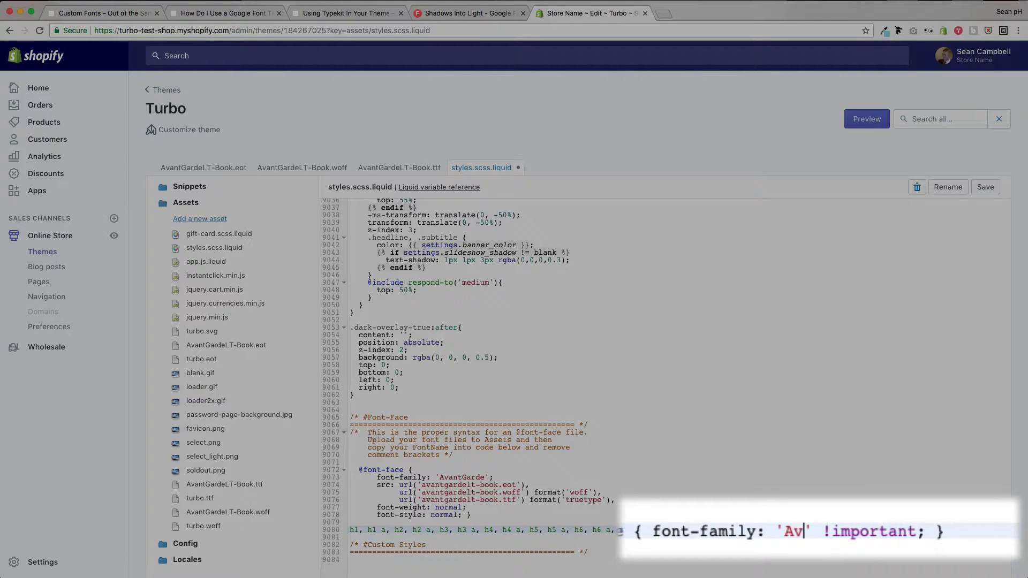
type("antGarde")
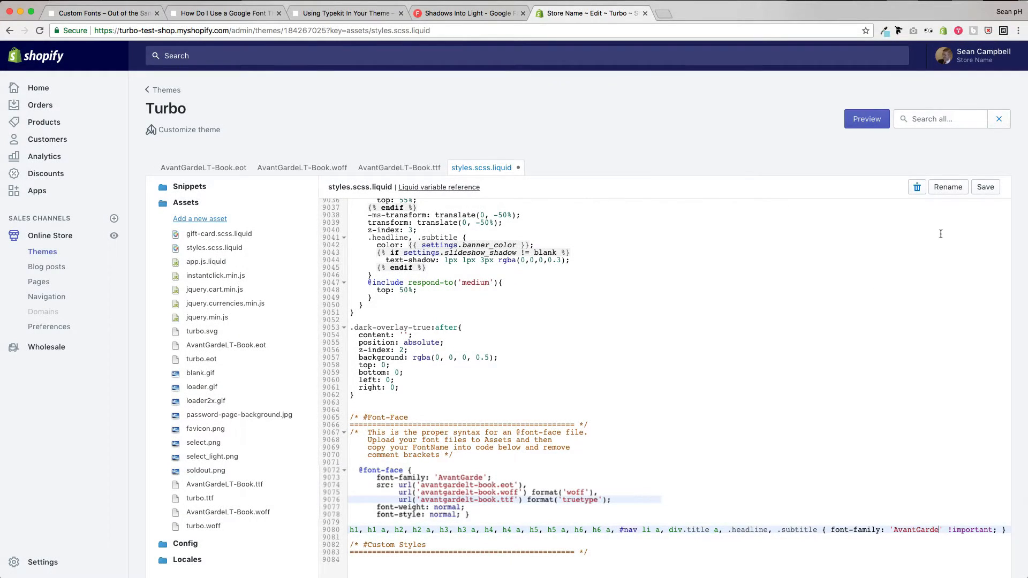
left_click(985, 187)
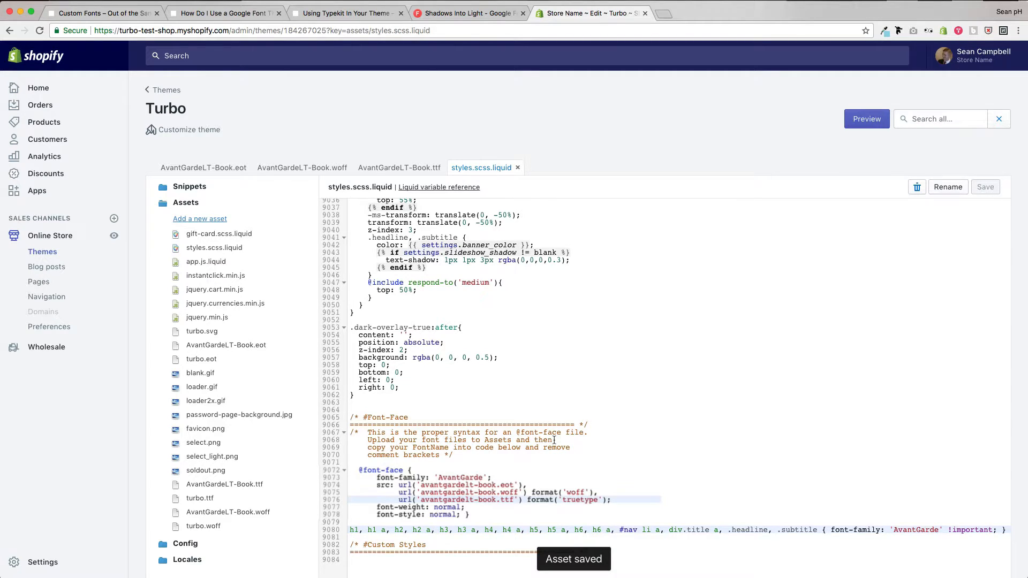
left_click(715, 13)
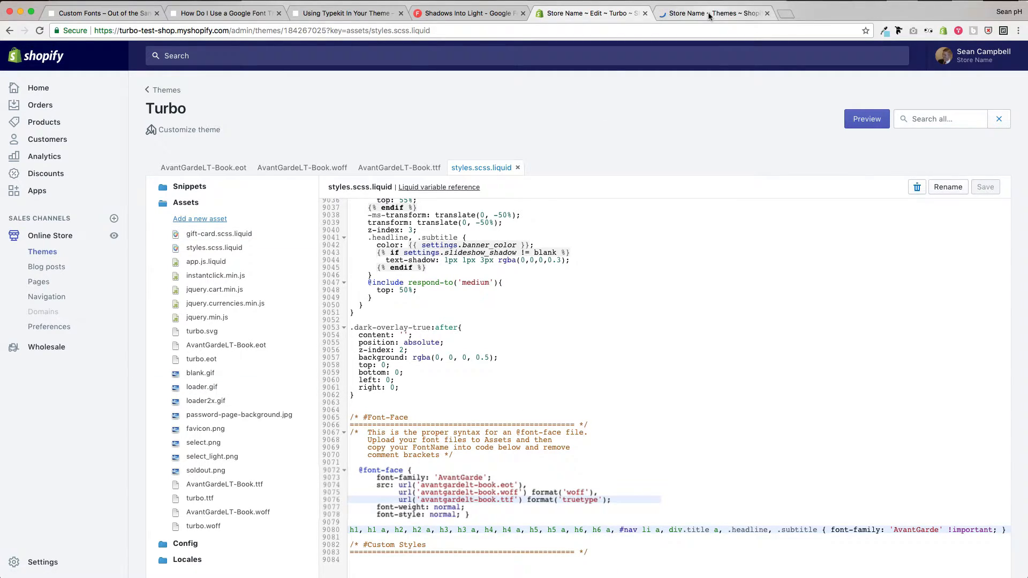
- Preview the Turbo storefront to check the new heading font, then return to the stylesheet
left_click(711, 12)
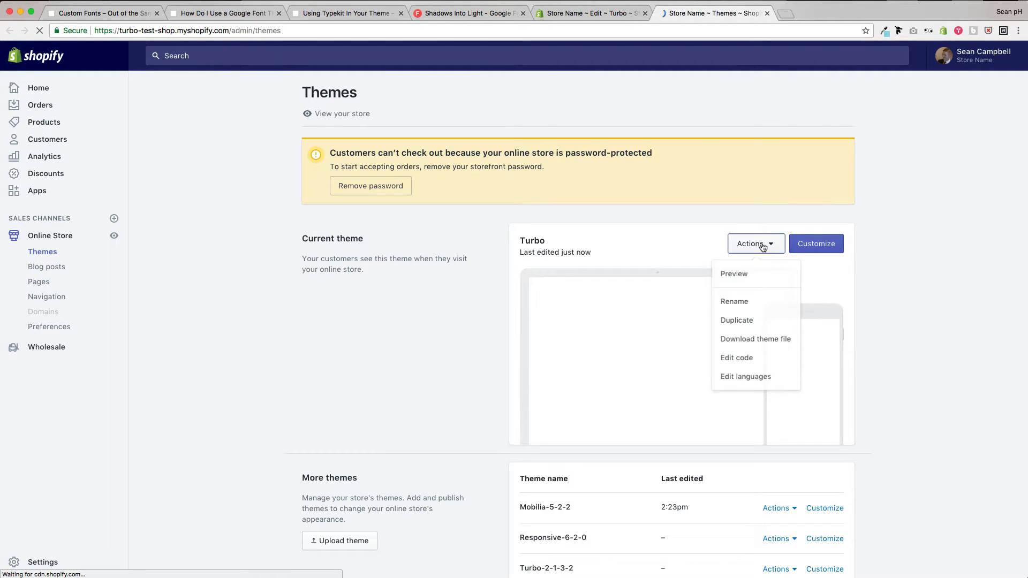
left_click(733, 273)
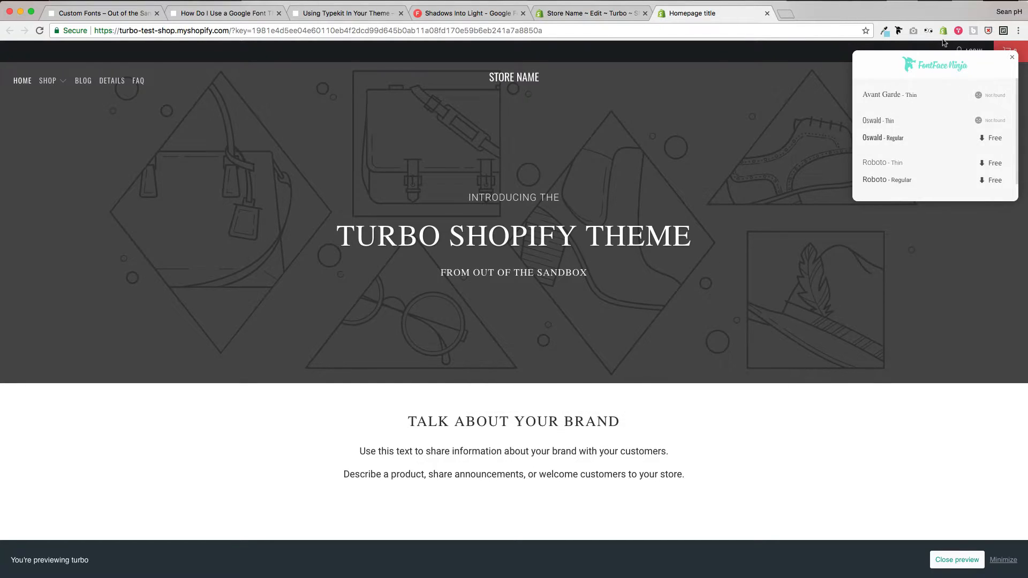
left_click(588, 13)
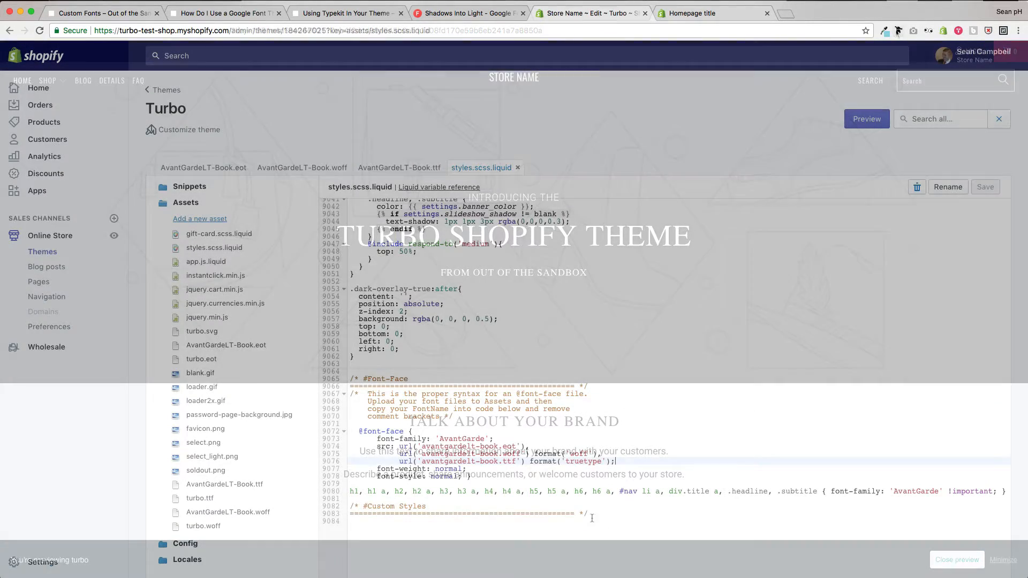
left_click(957, 560)
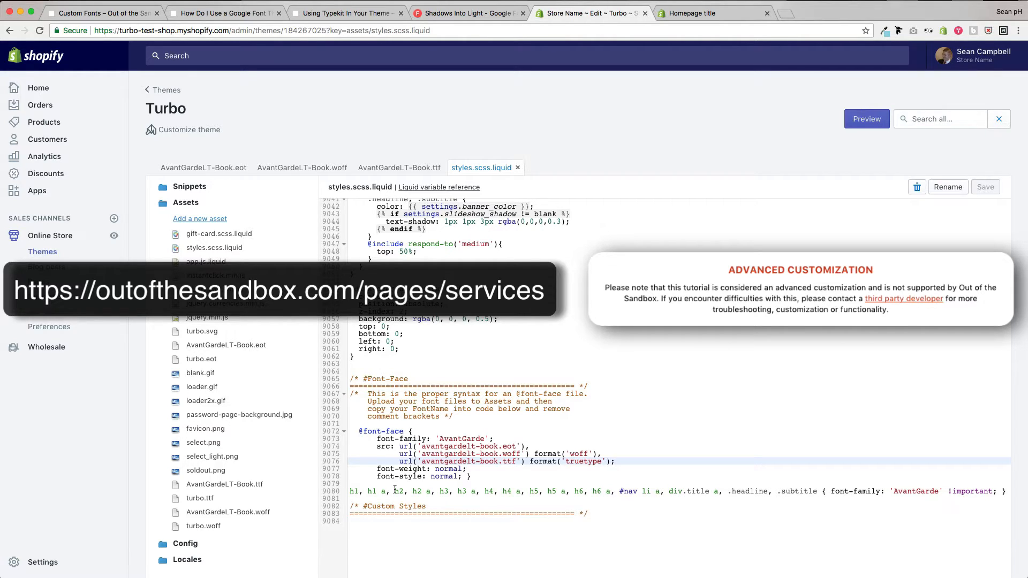
left_click(615, 461)
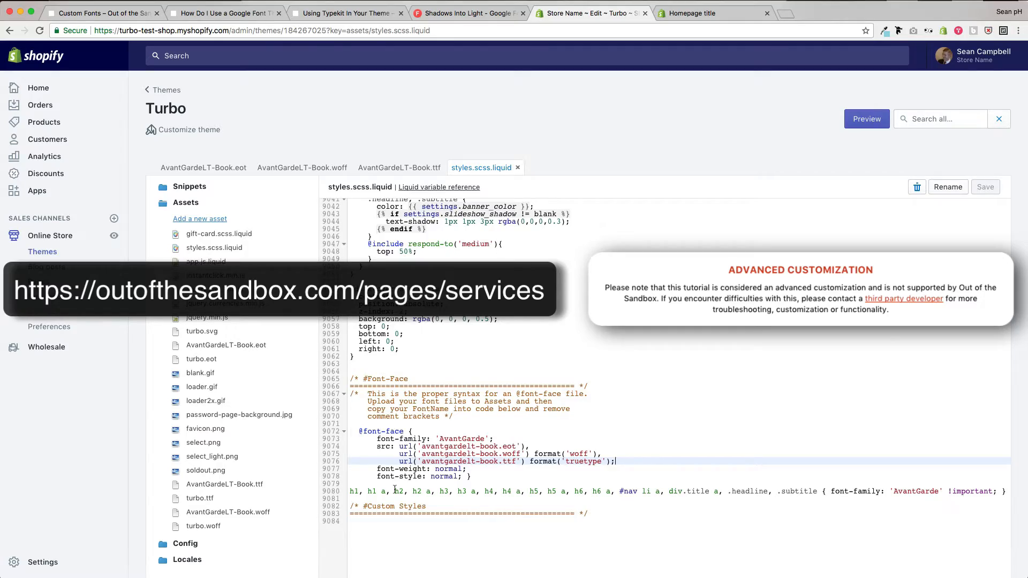
- Read the unlisted Google Font help article, then view Turbo's Typography settings
left_click(223, 13)
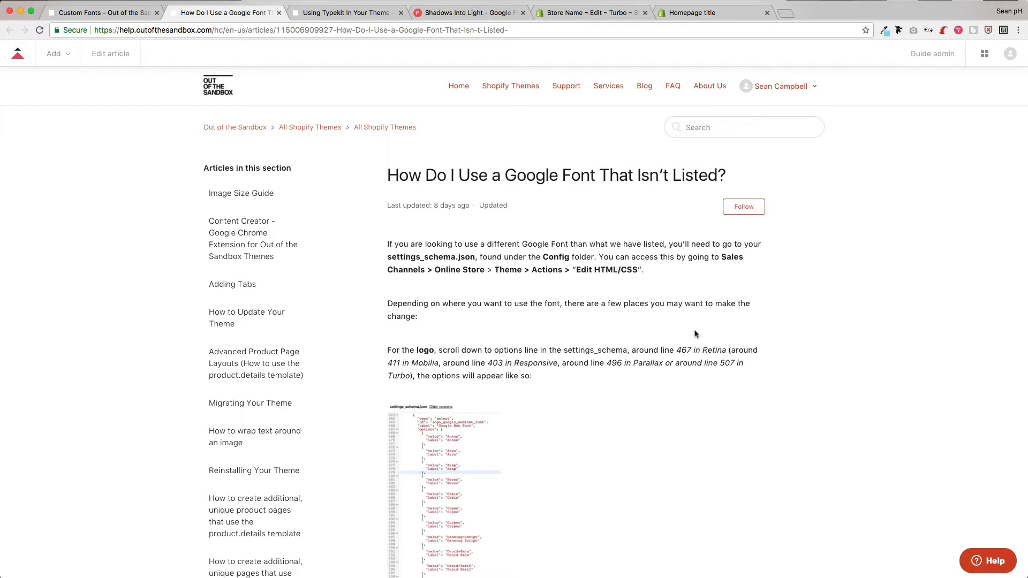
mouse_move(683, 321)
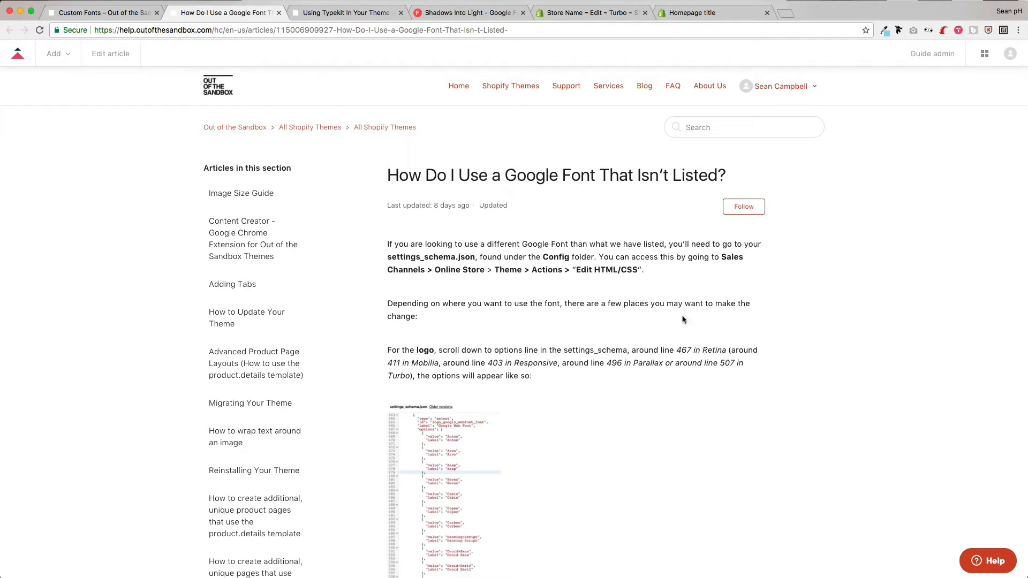
left_click(590, 12)
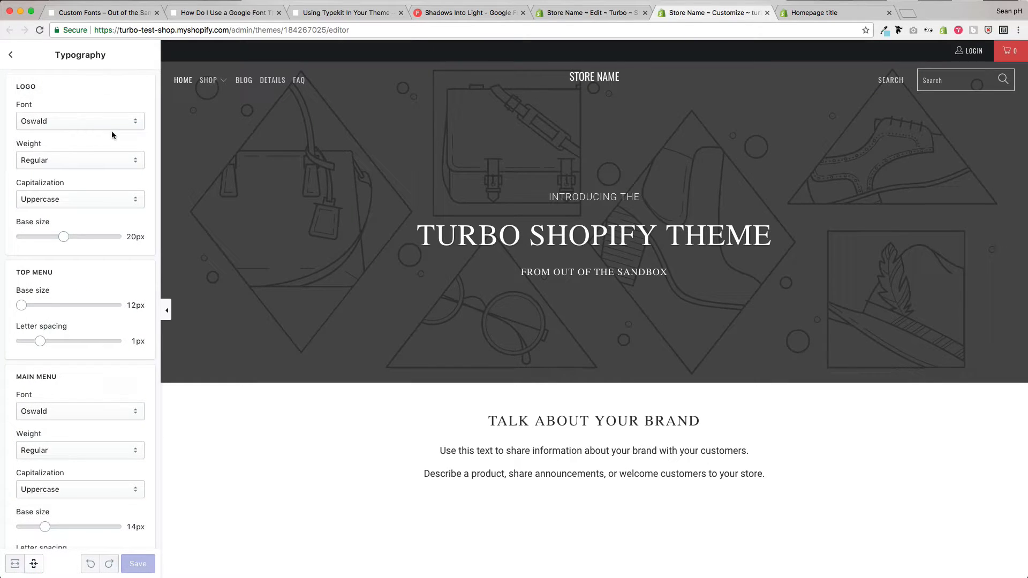
- Browse the logo font list leaving Oswald, view Shadows Into Light, and return to the code
left_click(79, 121)
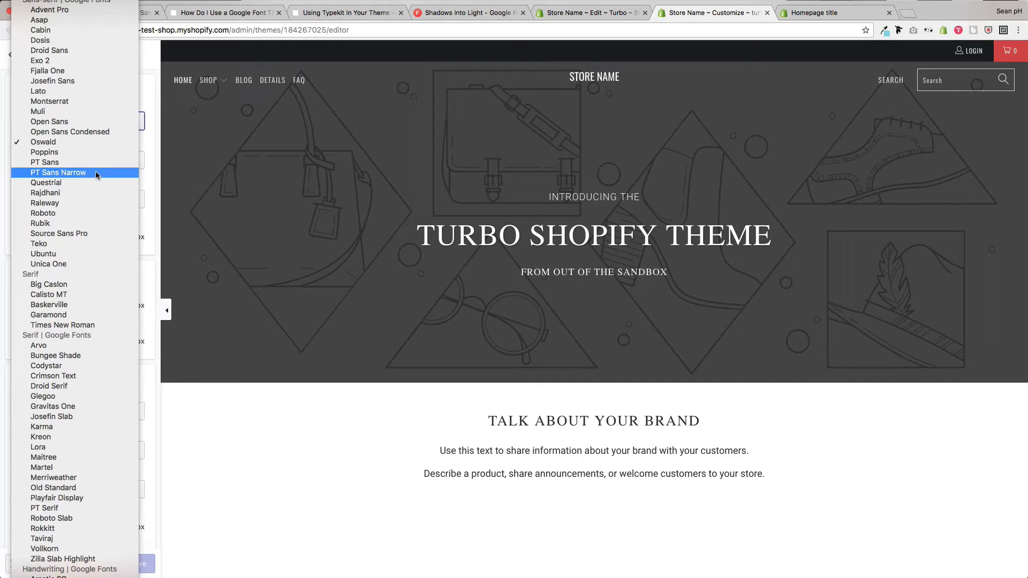
mouse_move(69, 132)
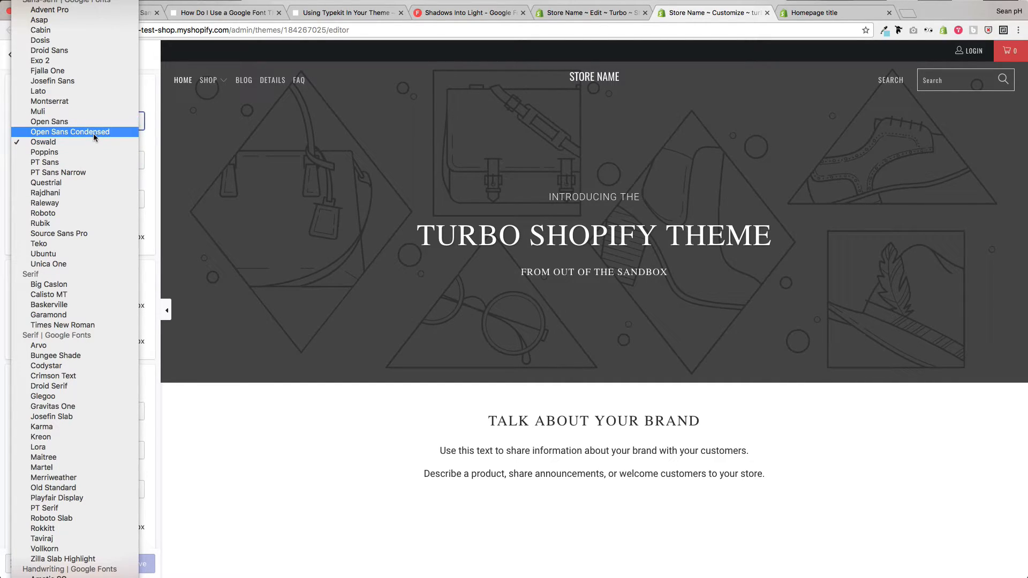
mouse_move(65, 111)
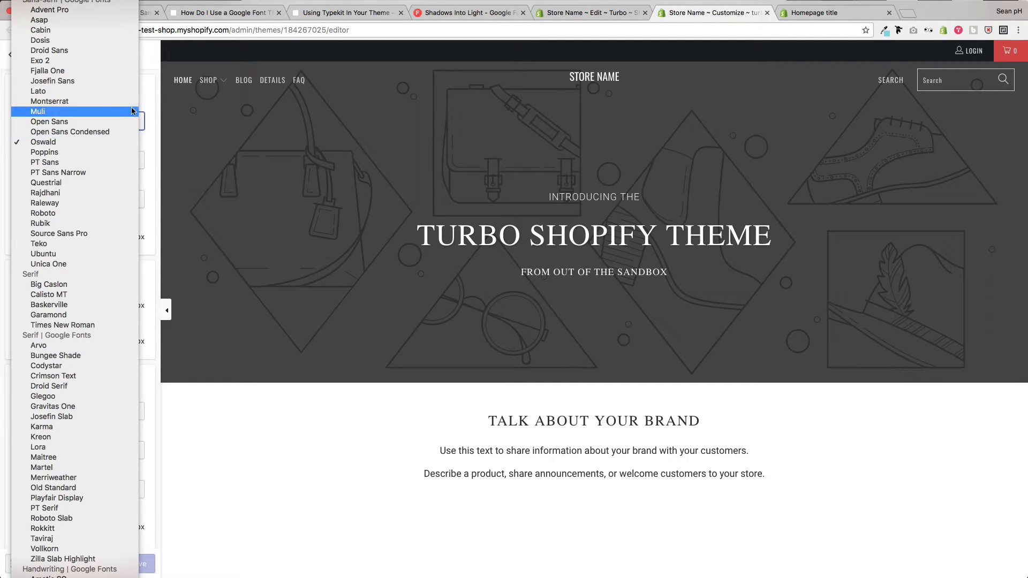
mouse_move(153, 72)
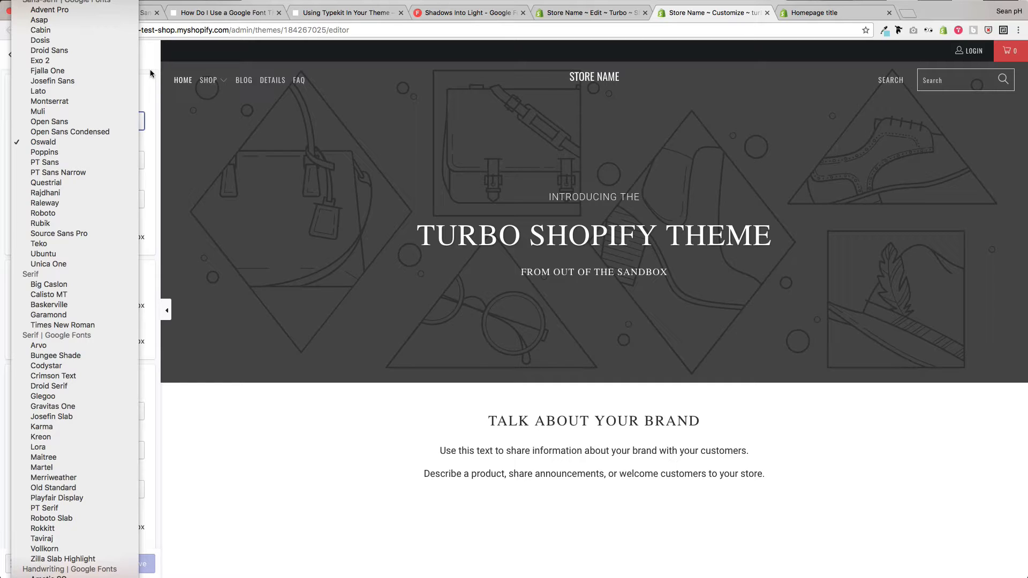
left_click(43, 141)
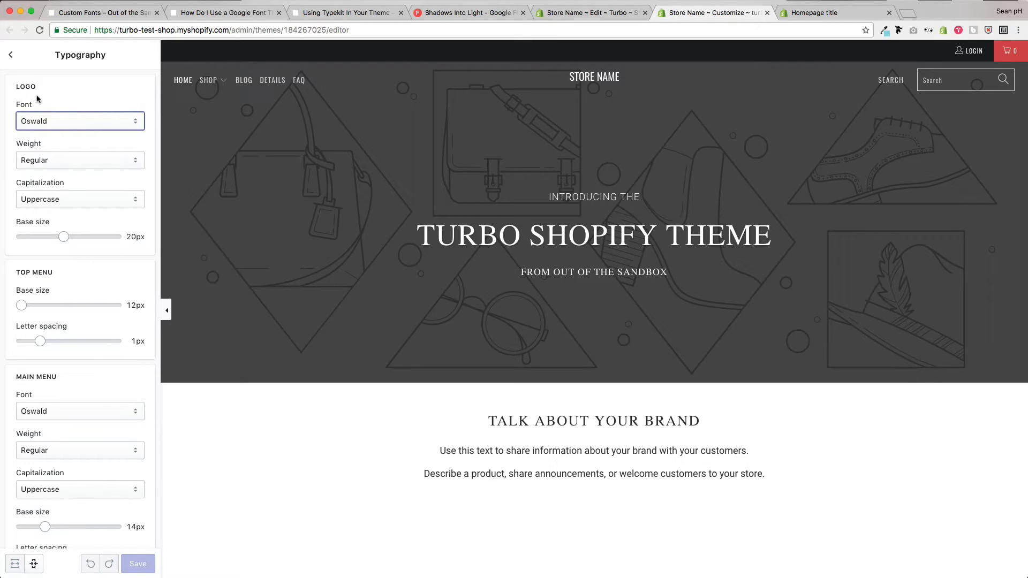
mouse_move(598, 86)
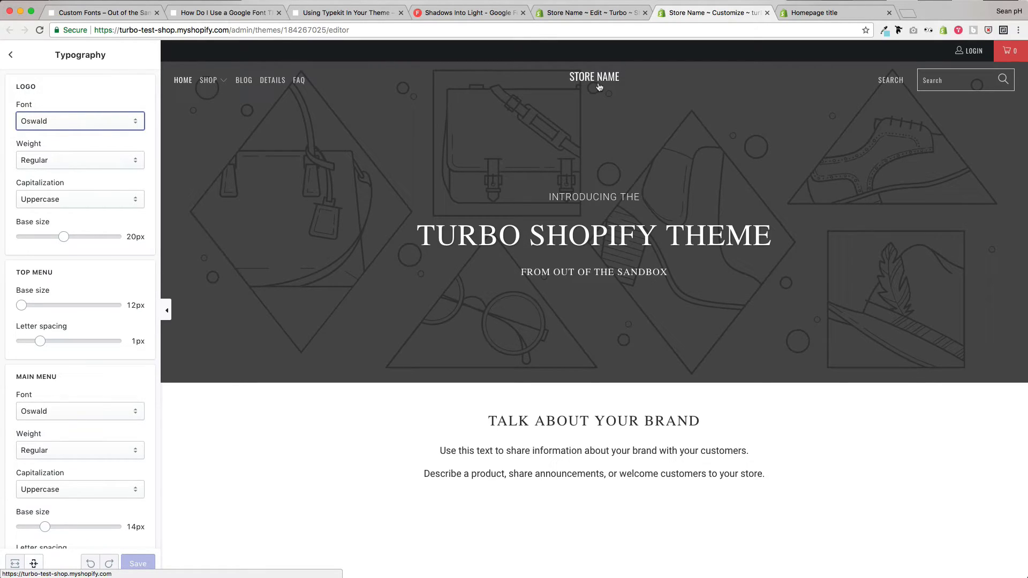
mouse_move(598, 87)
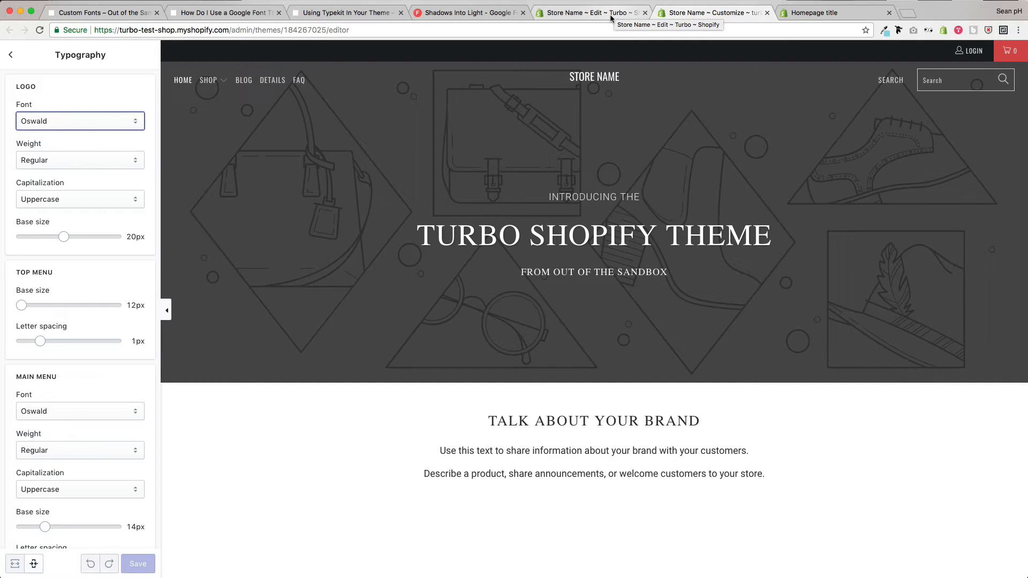
left_click(469, 13)
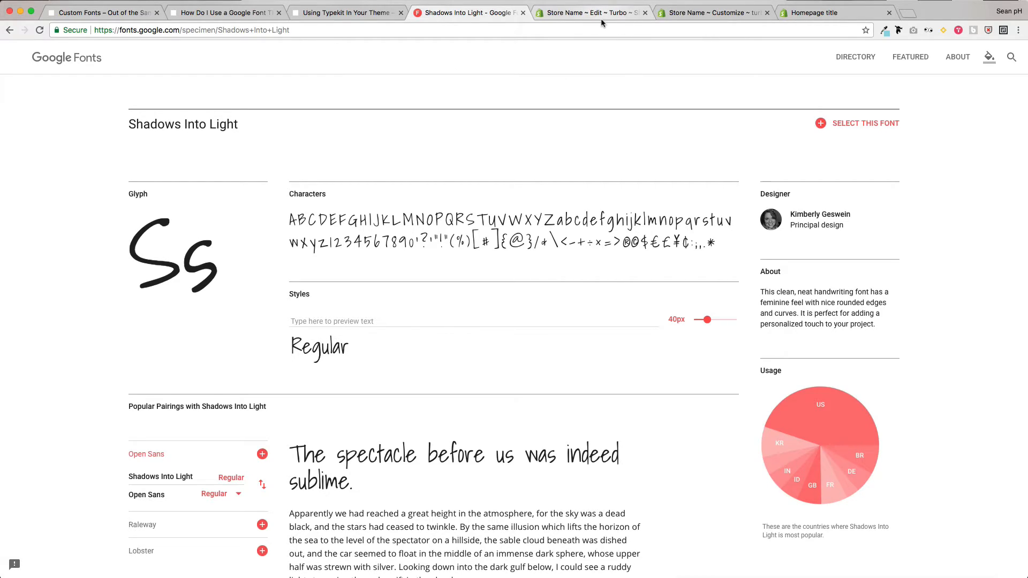
left_click(588, 12)
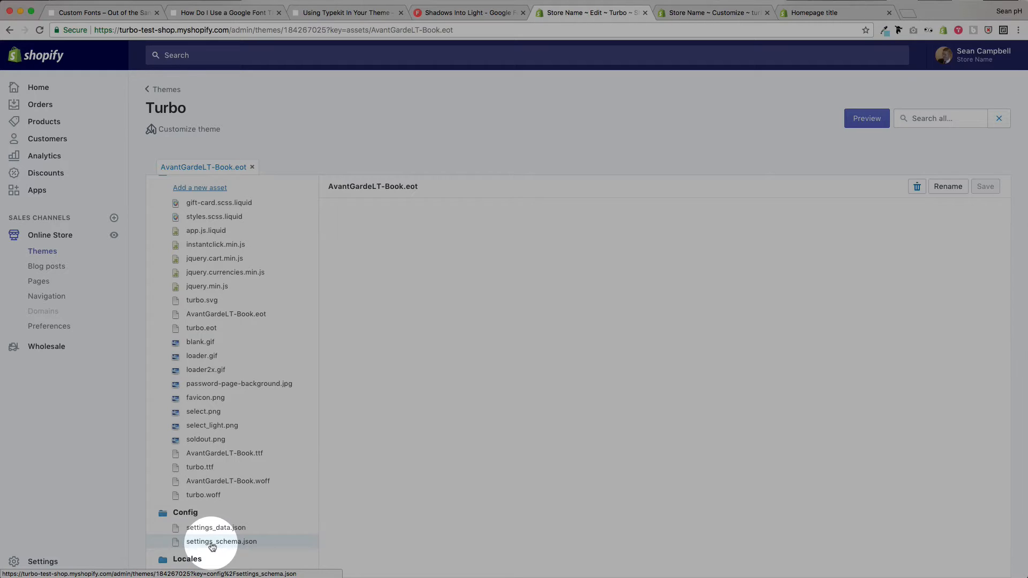
- Search settings_schema.json for 'typography' and scroll to Google Font entries like Advent Pro
left_click(222, 542)
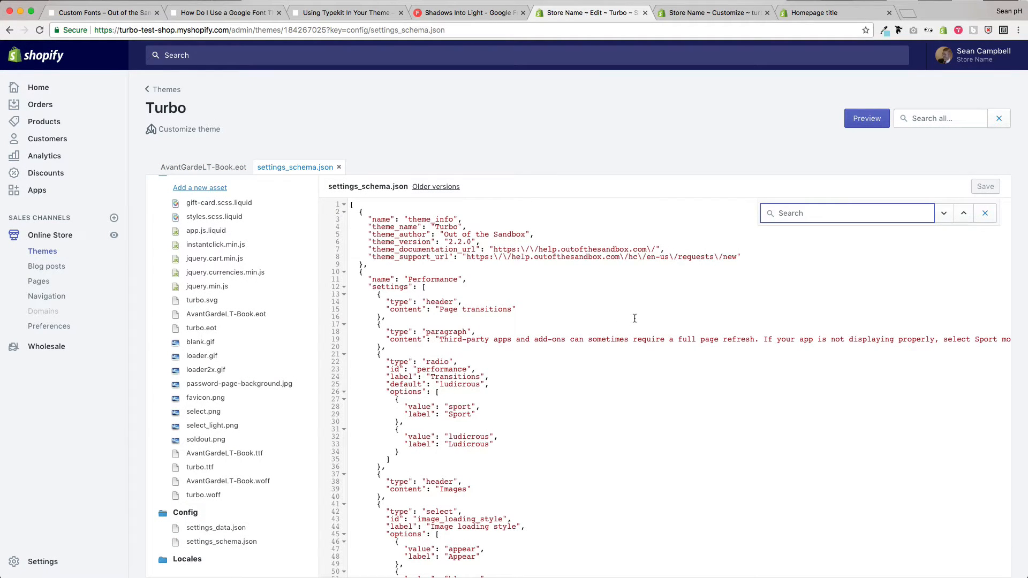
type("typography")
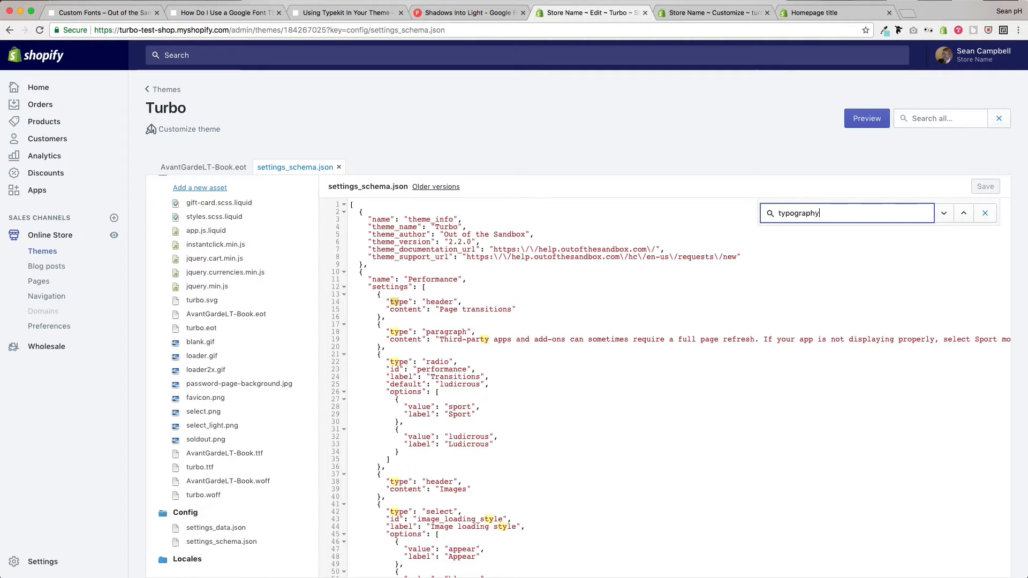
left_click(943, 213)
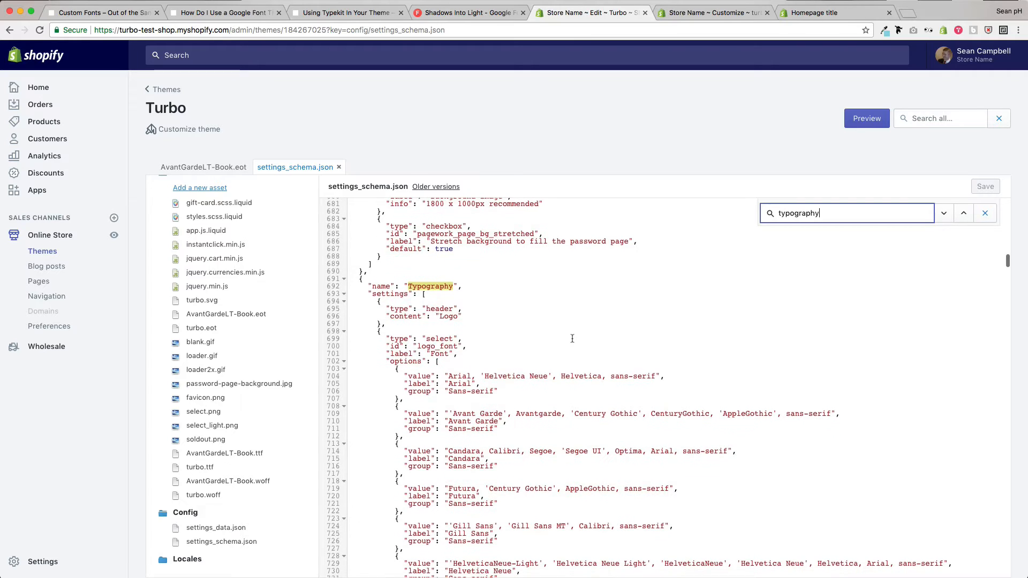
scroll("down", 3)
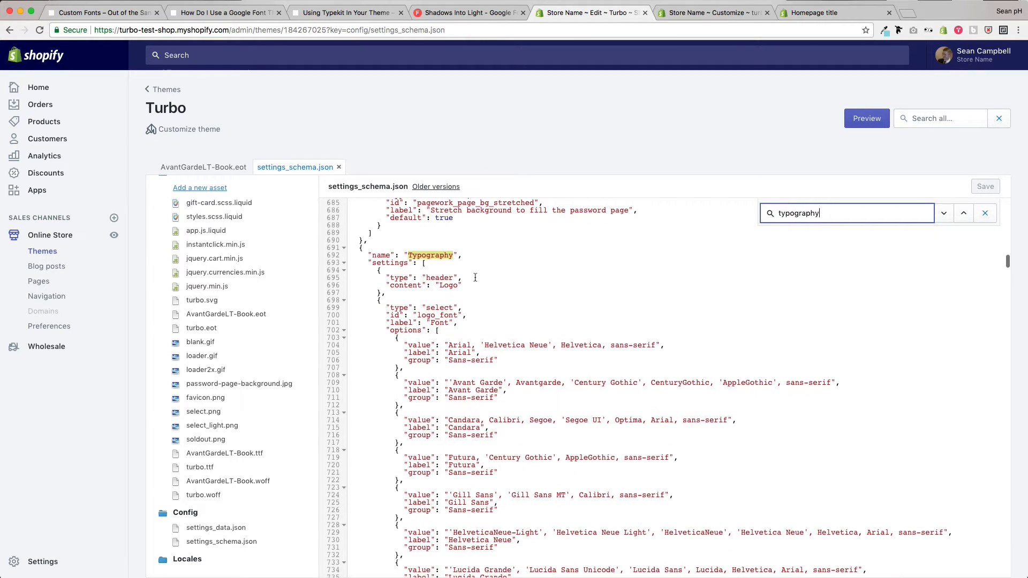
scroll("down", 3)
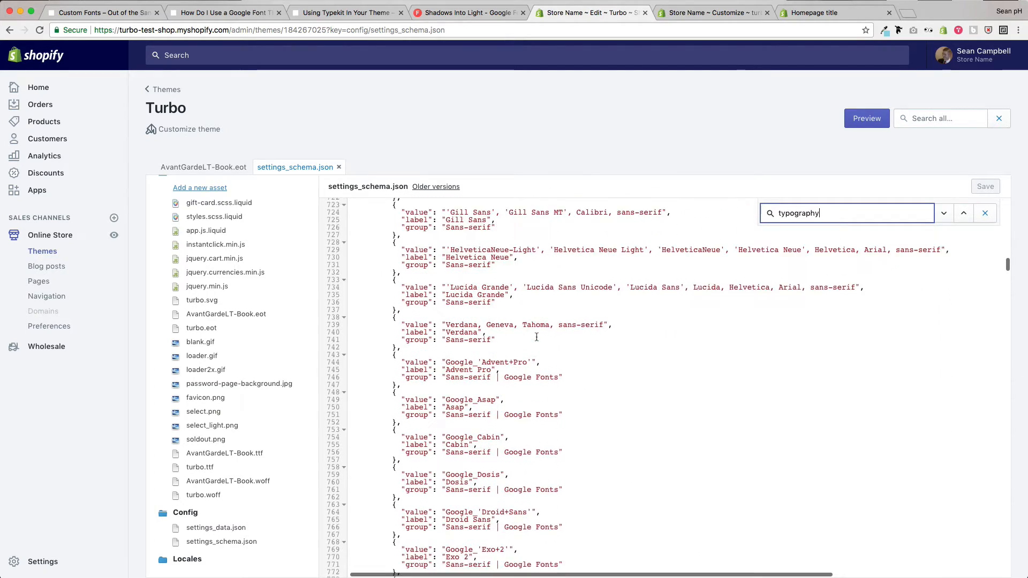
scroll("down", 3)
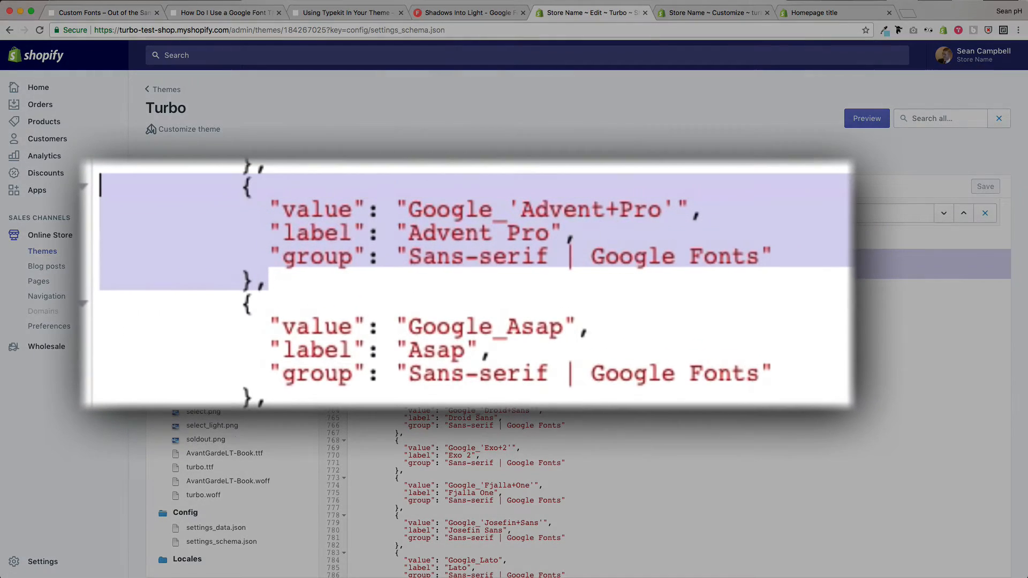
- Duplicate the Advent Pro font entry as Google_'Shadows+Into+Light' labelled Shadows Into Light
key("cmd+c")
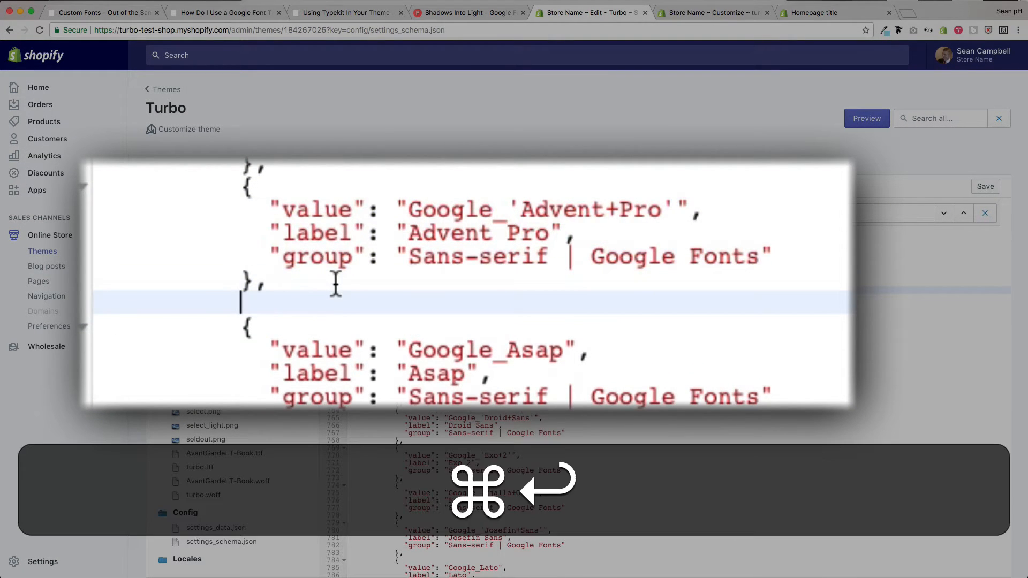
key("cmd+v")
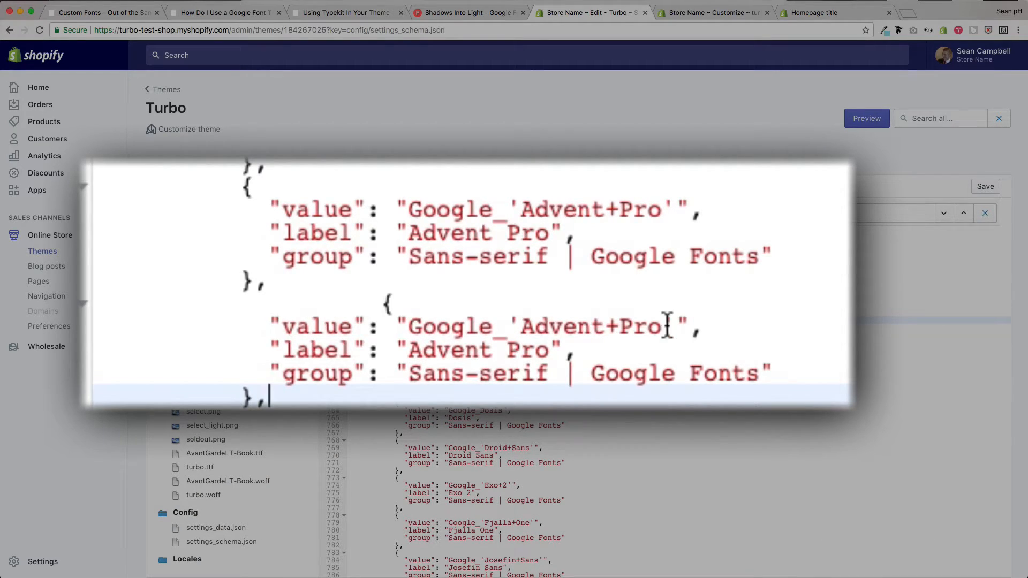
mouse_move(518, 311)
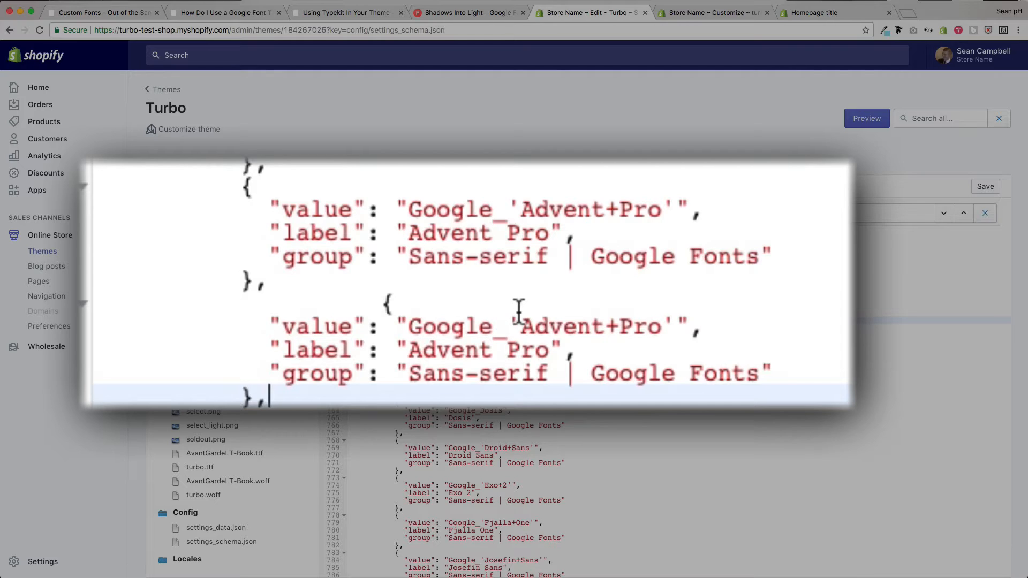
mouse_move(461, 21)
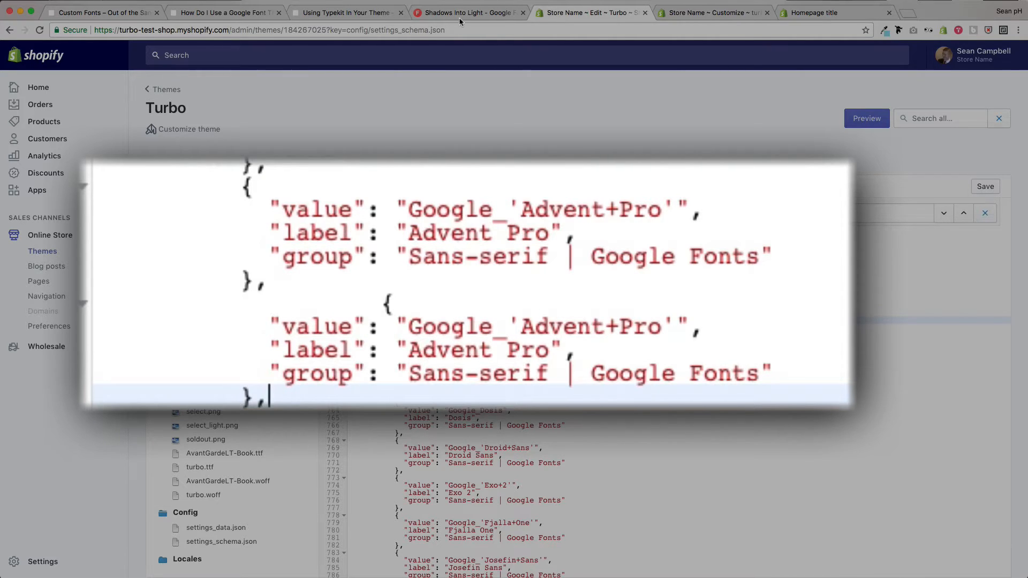
left_click(469, 12)
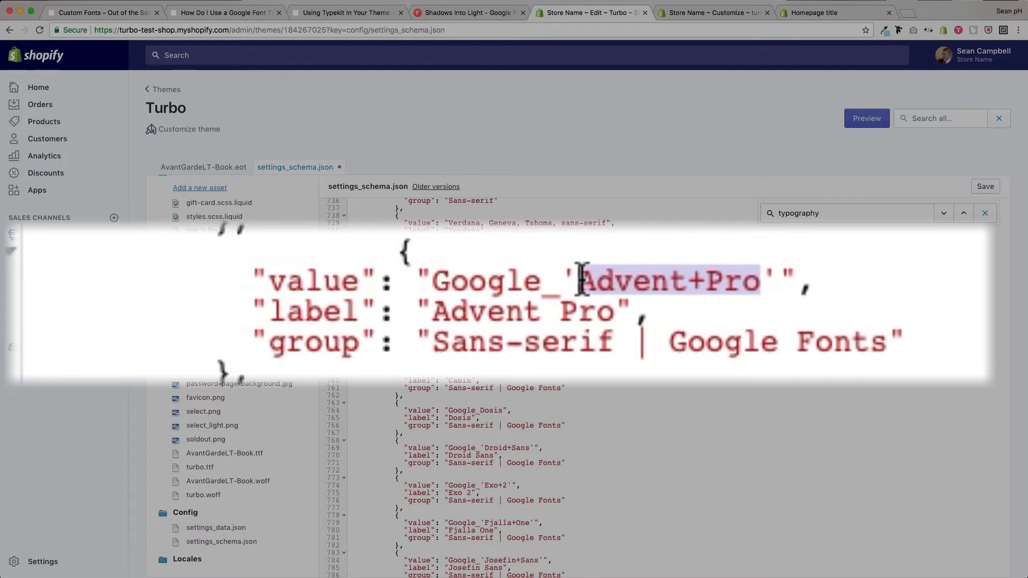
type("Shadows+Into+Light")
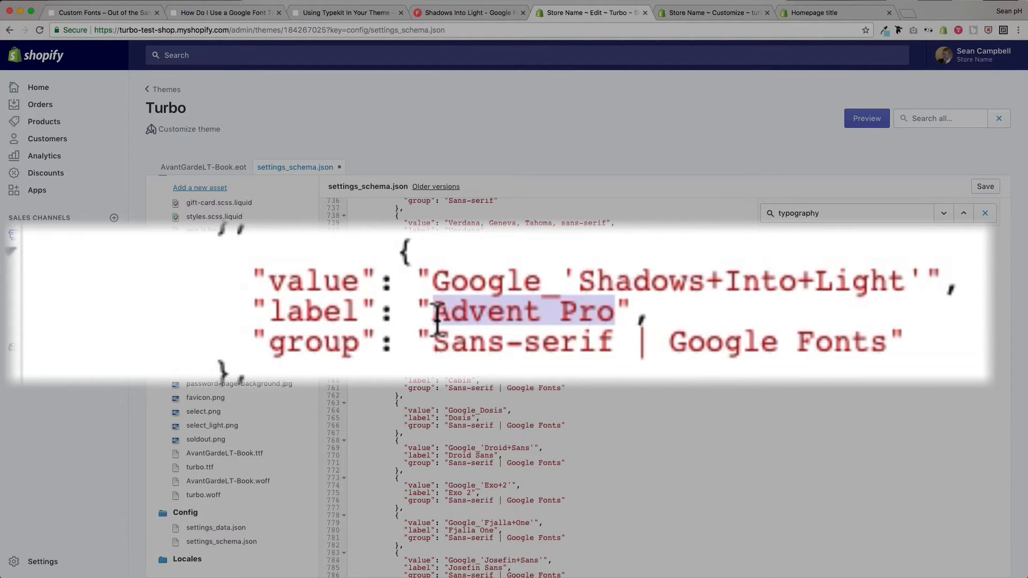
type("Shadows Into")
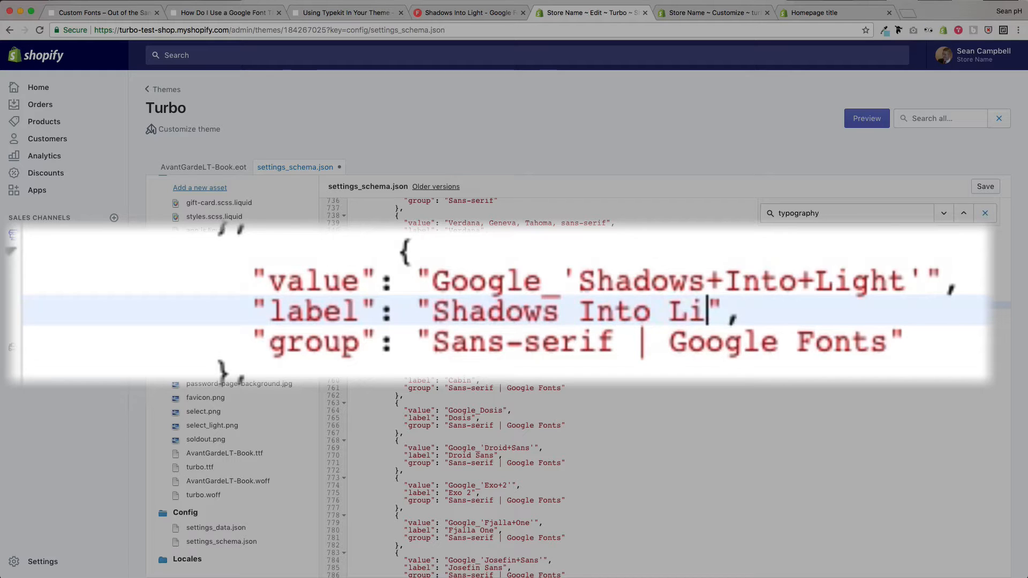
type("ght")
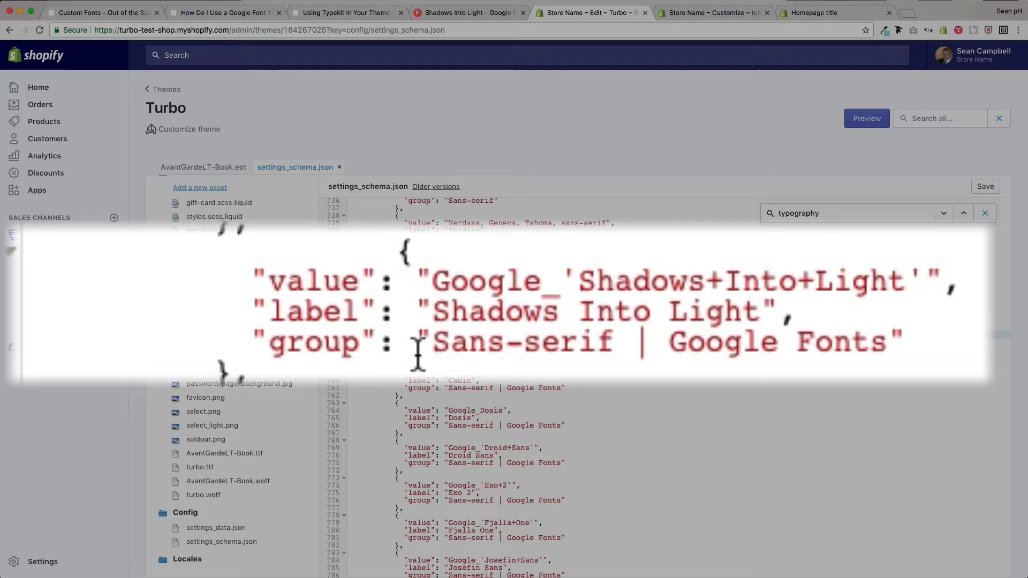
left_click_drag(417, 342, 892, 342)
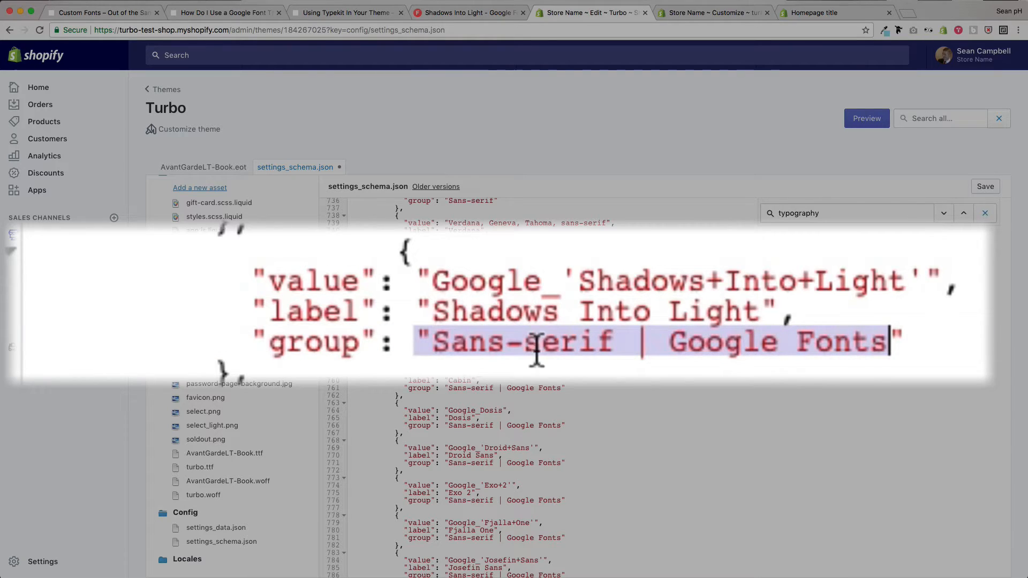
left_click(918, 341)
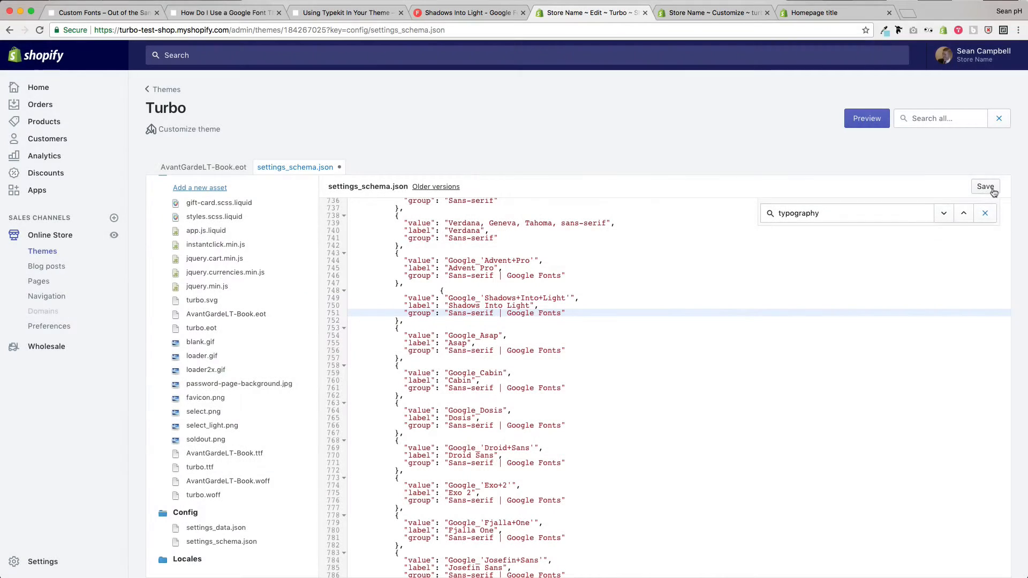
- Save settings_schema.json and confirm Shadows Into Light appears in the customizer's Logo Font choices
left_click(985, 186)
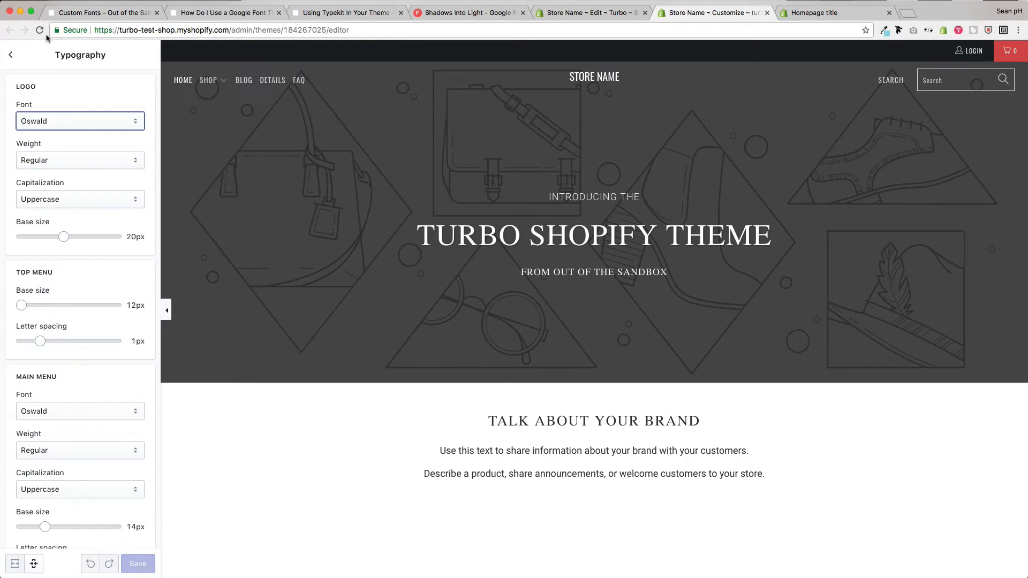
left_click(11, 55)
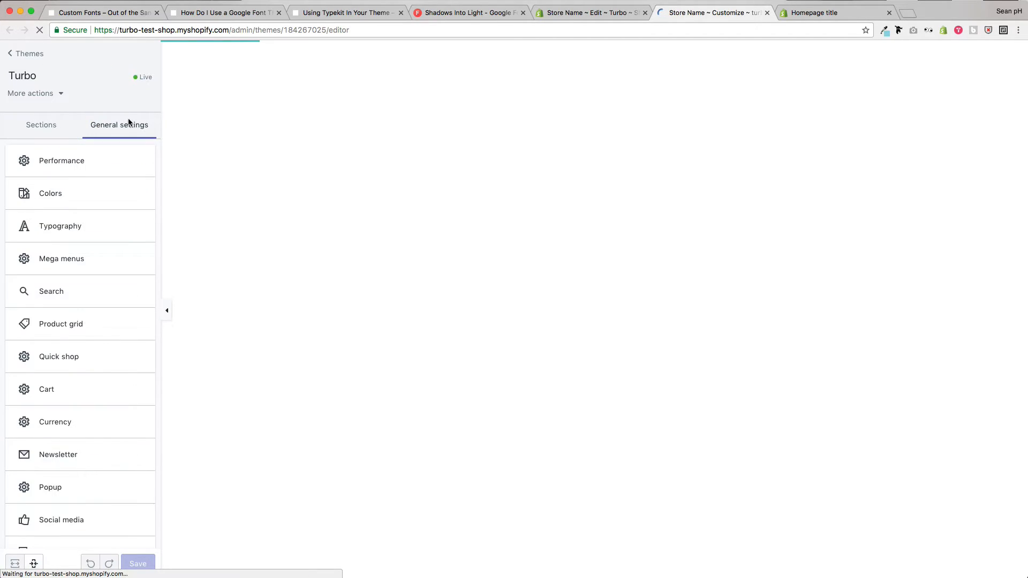
left_click(60, 226)
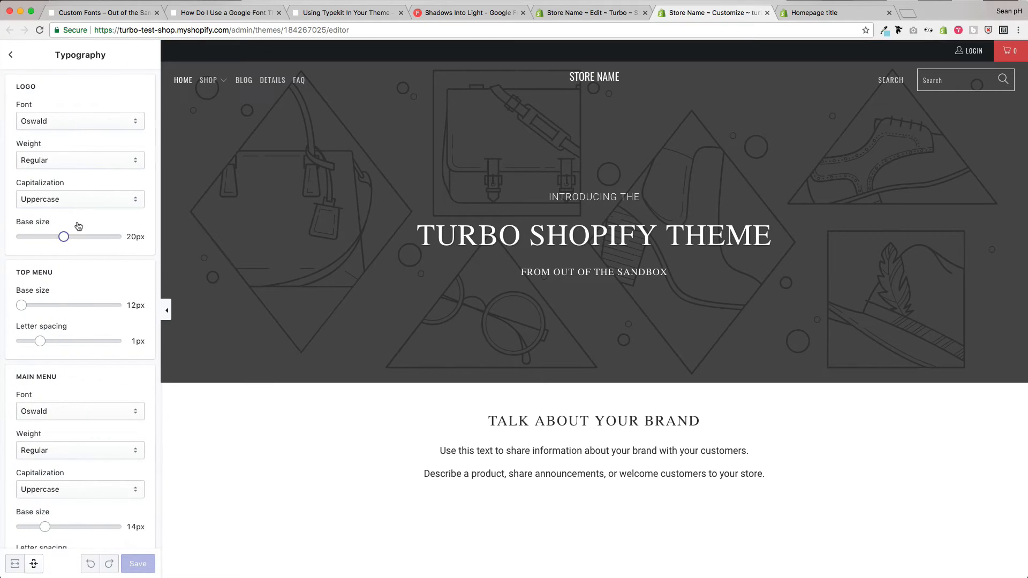
left_click(79, 121)
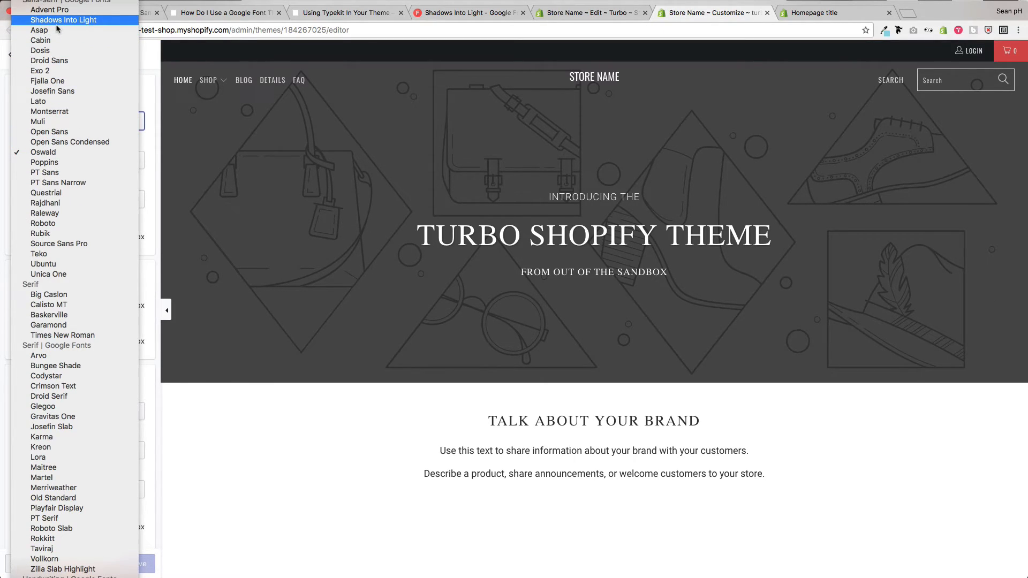
left_click(64, 20)
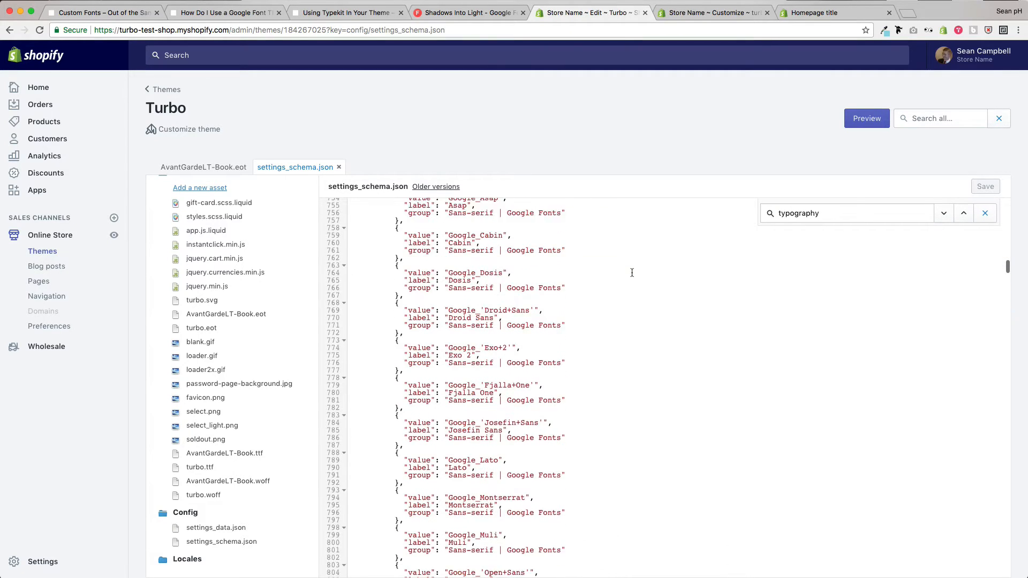
- Review the Handwriting Google Fonts entries in the schema, then go to the Typekit Kits page
scroll("down", 3)
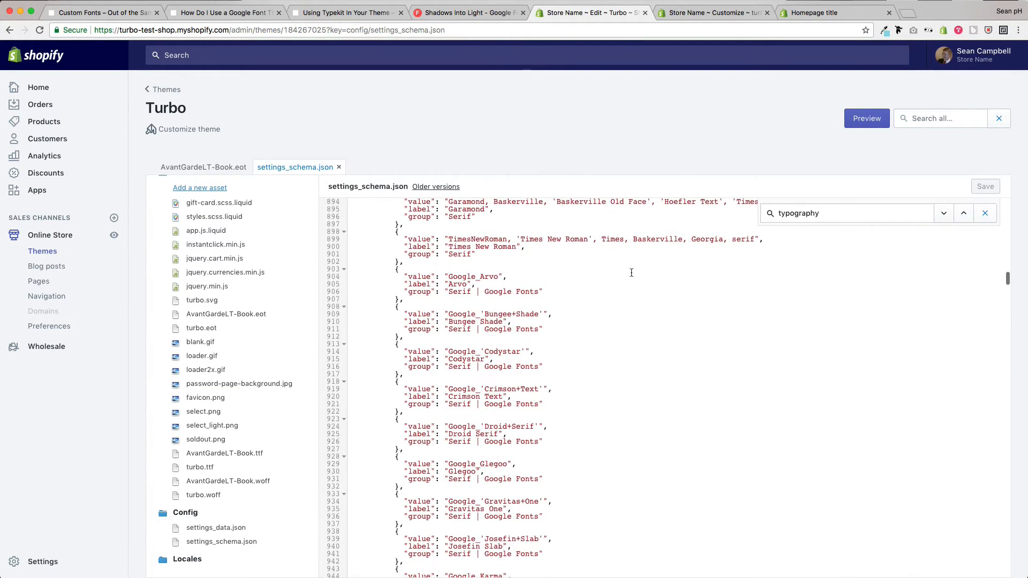
scroll("down", 3)
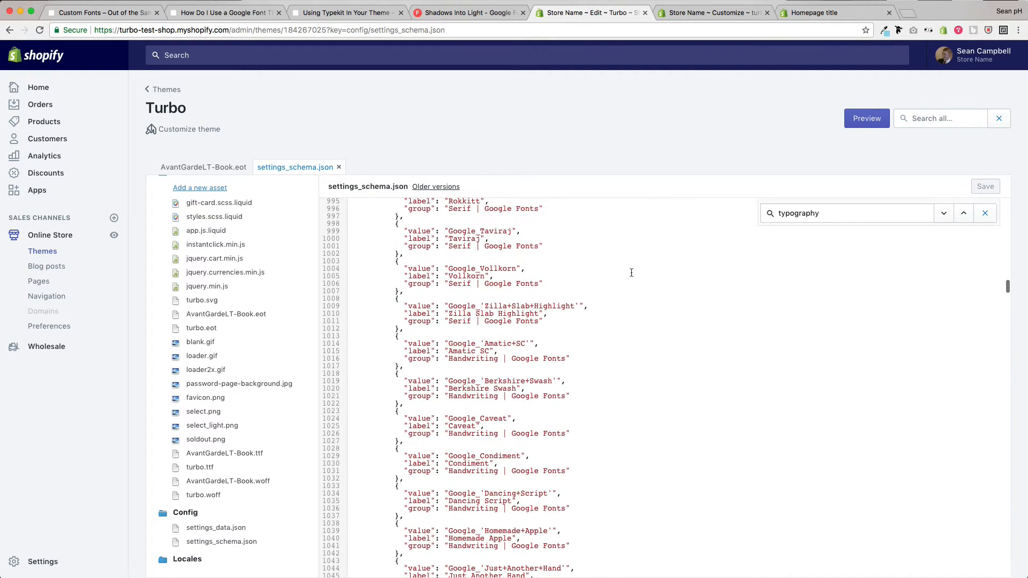
scroll("down", 3)
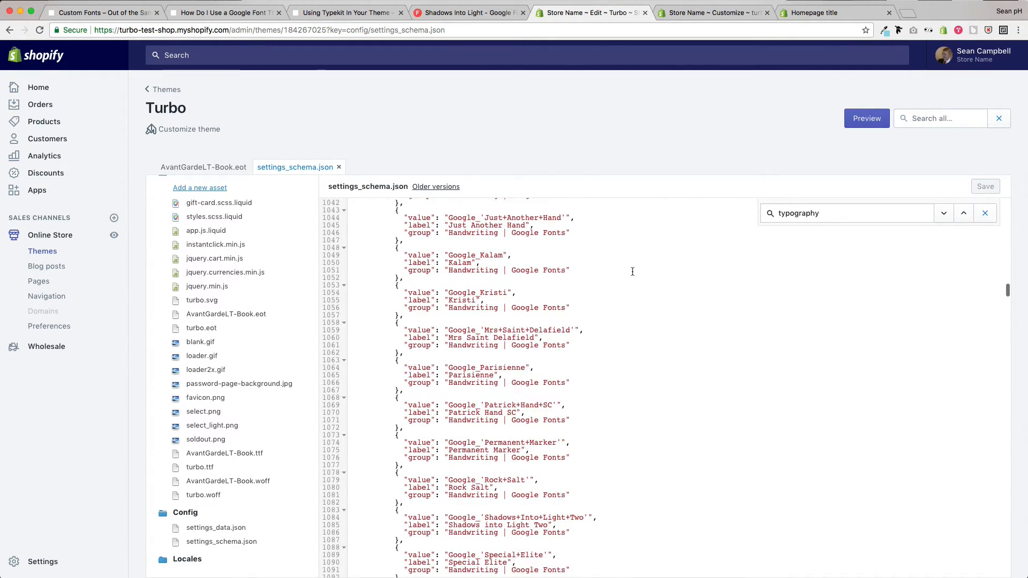
scroll("down", 3)
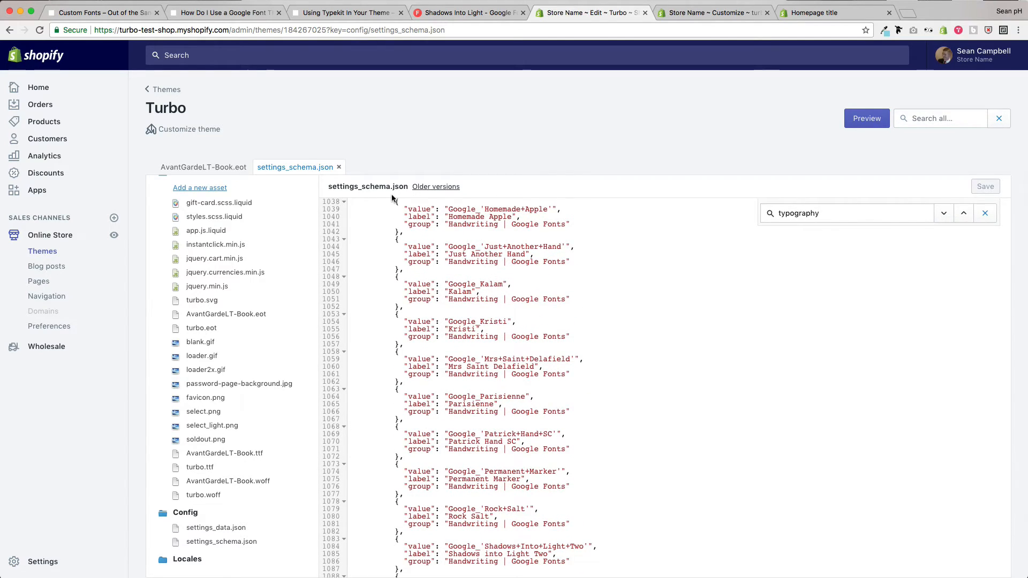
left_click(331, 12)
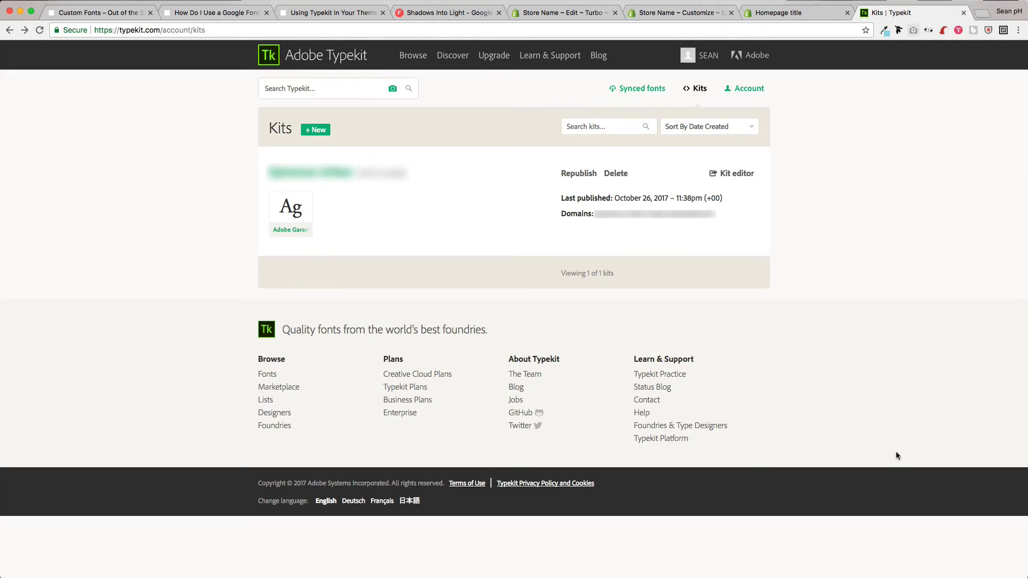
mouse_move(731, 173)
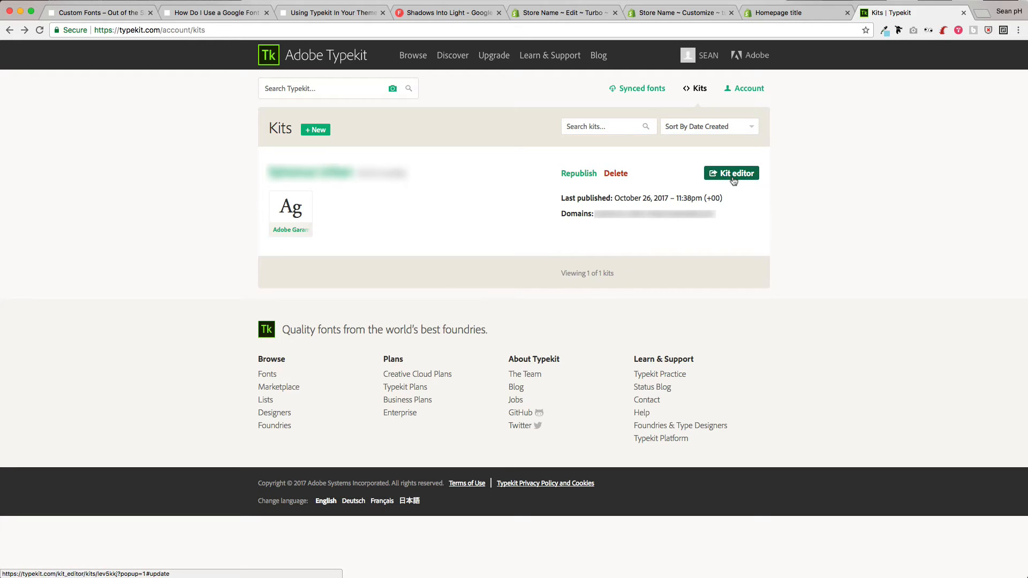
- Select the kit's default embed script in the Typekit kit editor and return to Shopify
left_click(733, 173)
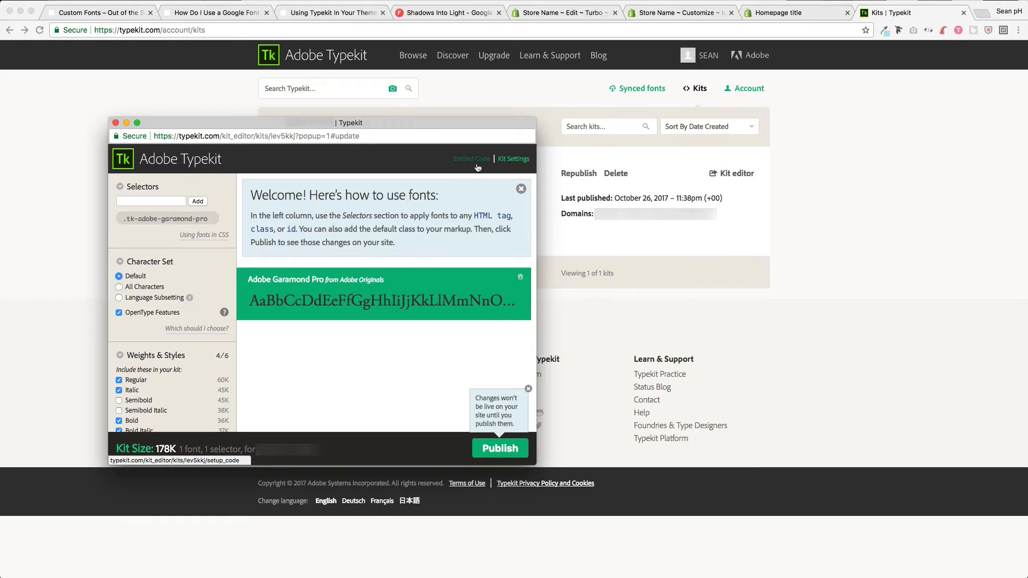
left_click(472, 158)
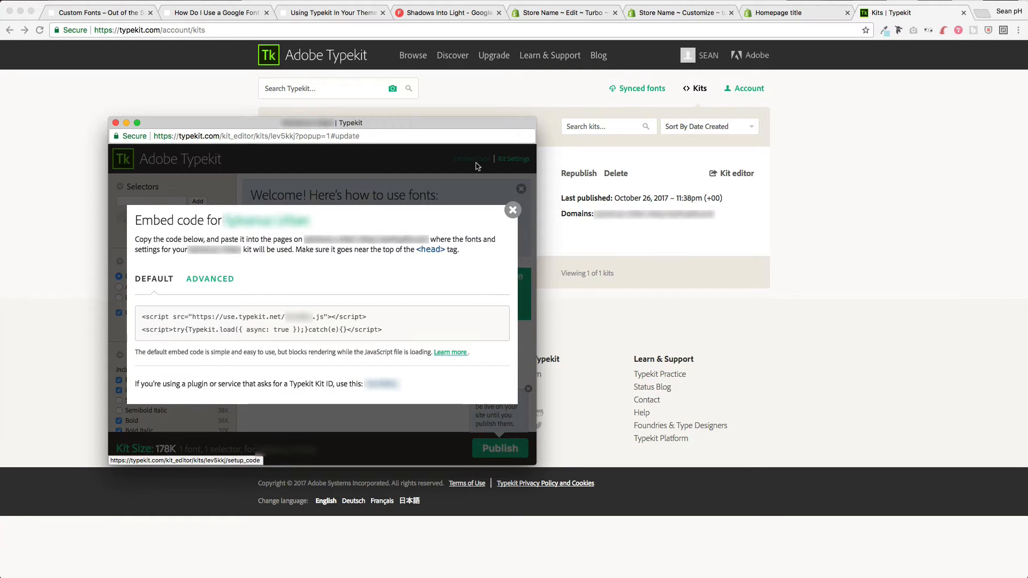
triple_click(260, 330)
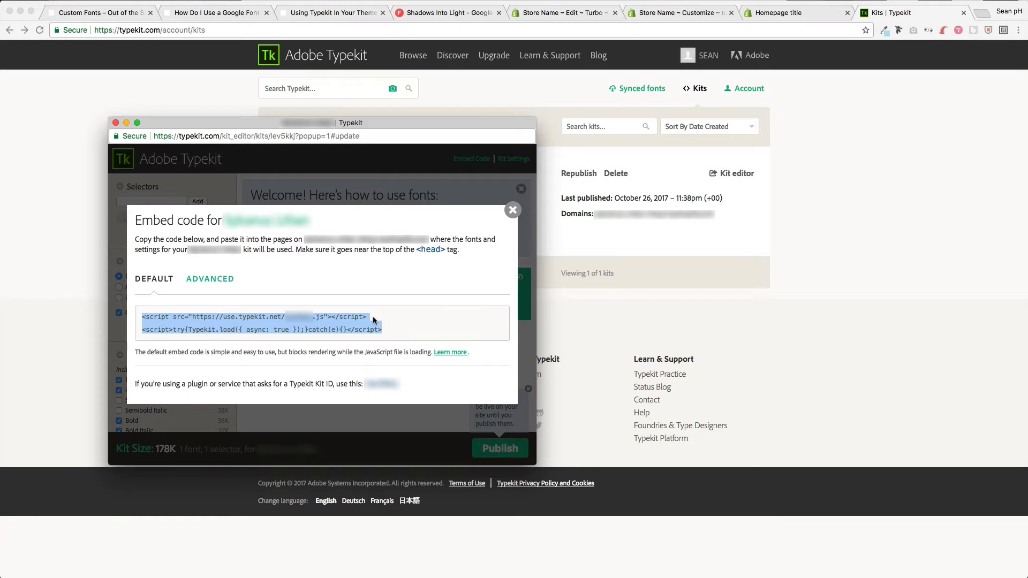
left_click(561, 13)
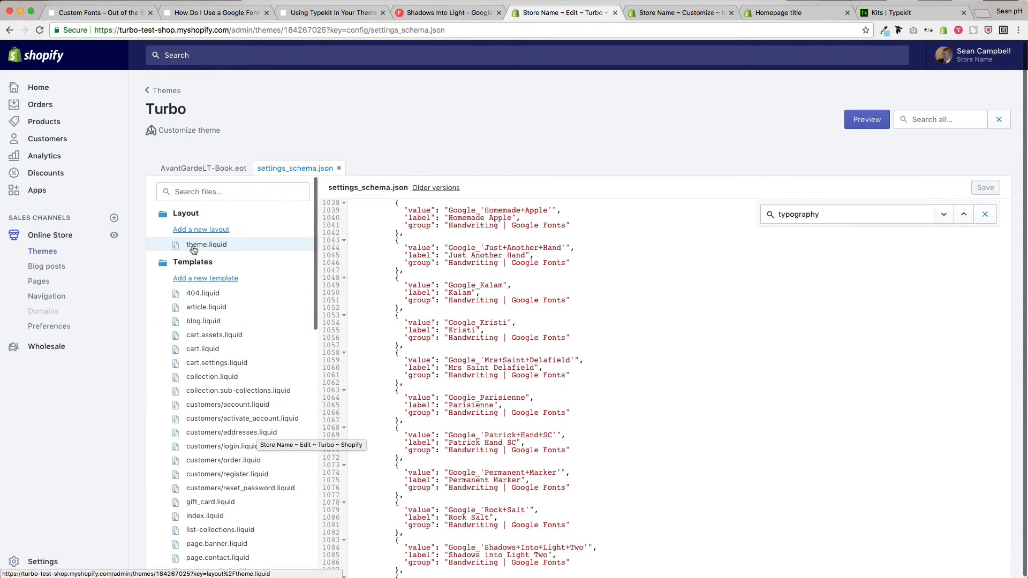
- Open the theme.liquid layout file in the Turbo code editor
left_click(205, 244)
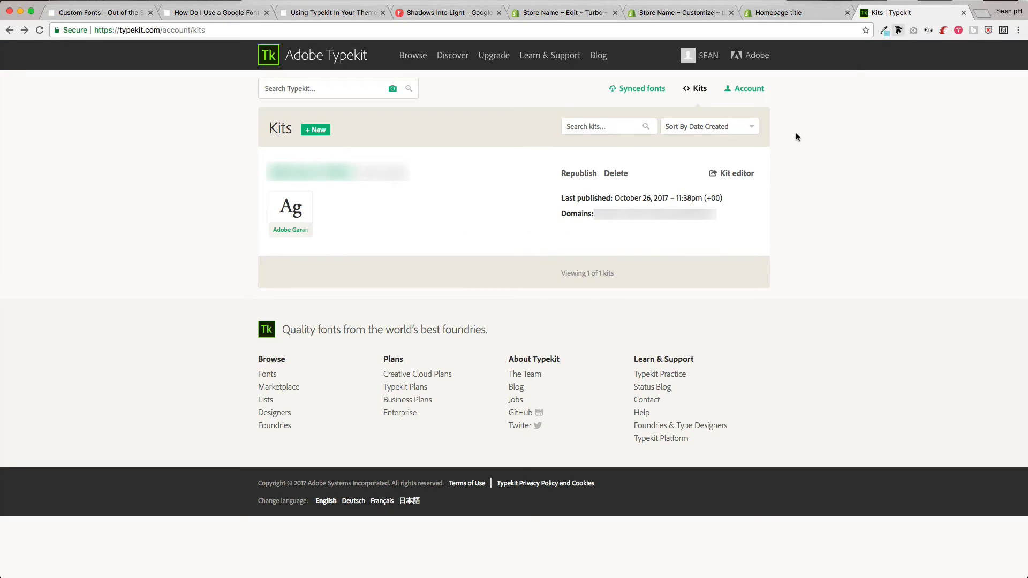
- Copy the adobe-garamond-pro h1 font-family CSS example from the Typekit kit editor
left_click(732, 173)
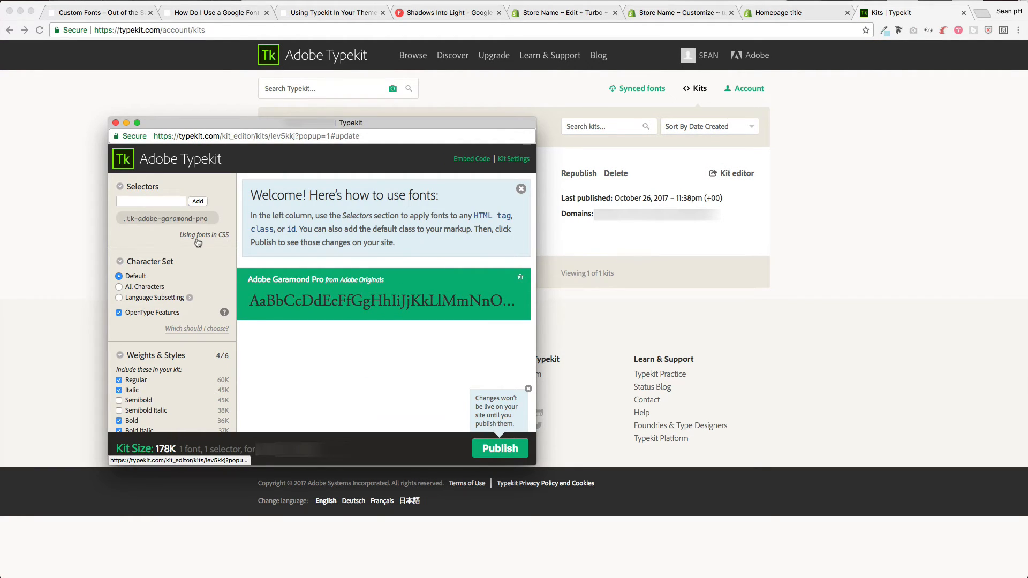
left_click(205, 235)
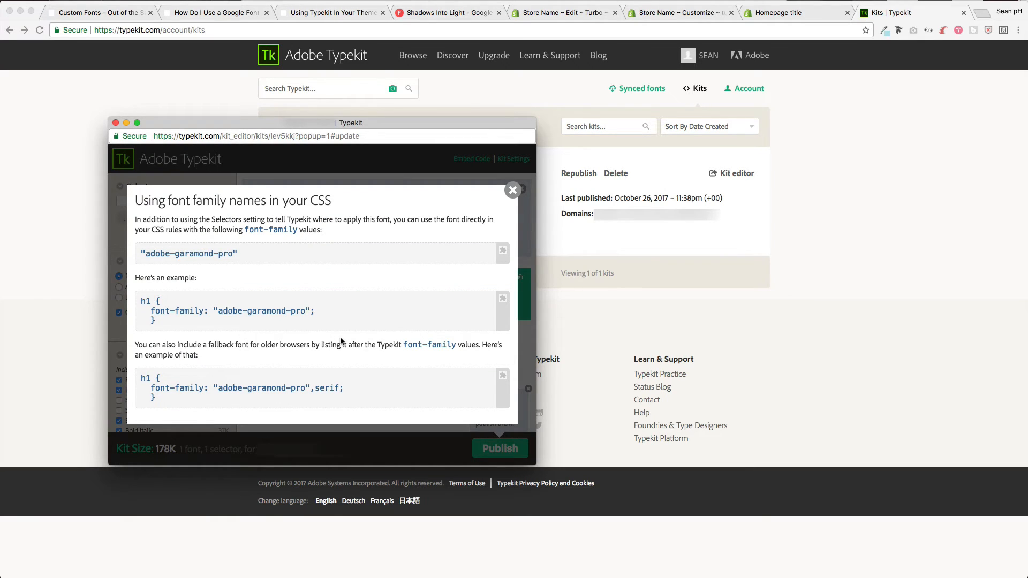
mouse_move(166, 330)
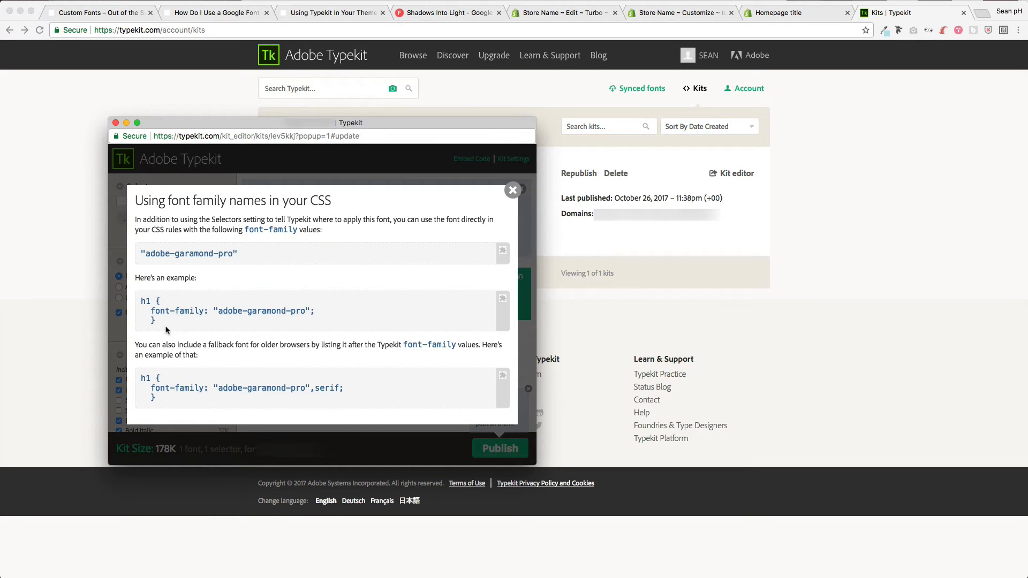
key("cmd+a")
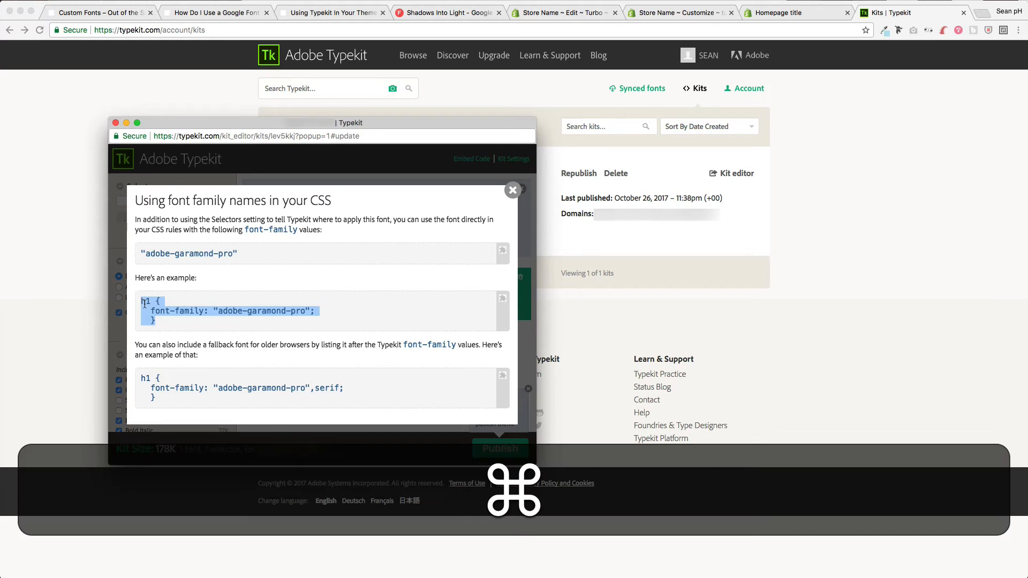
left_click(564, 12)
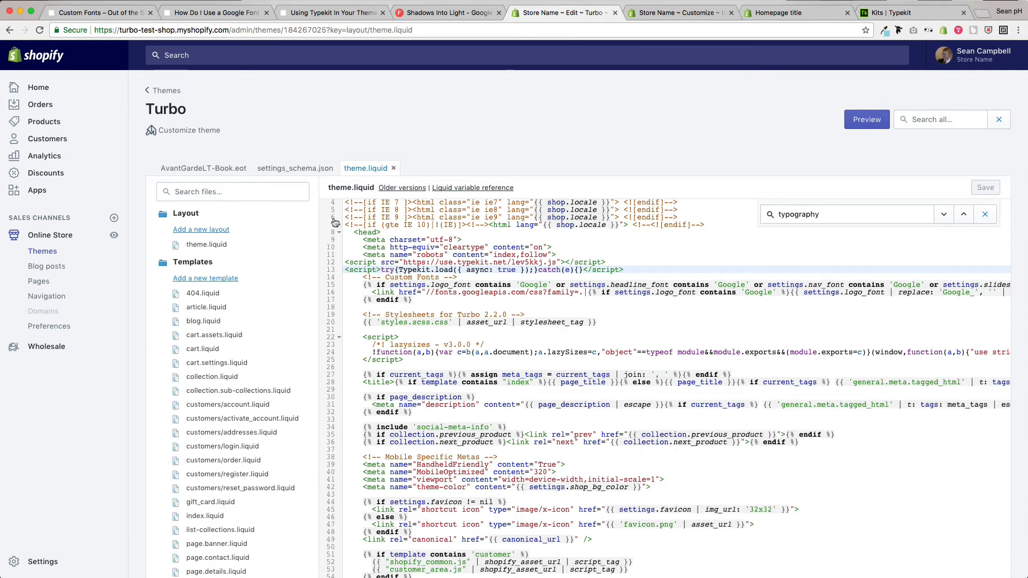
scroll("down", 3)
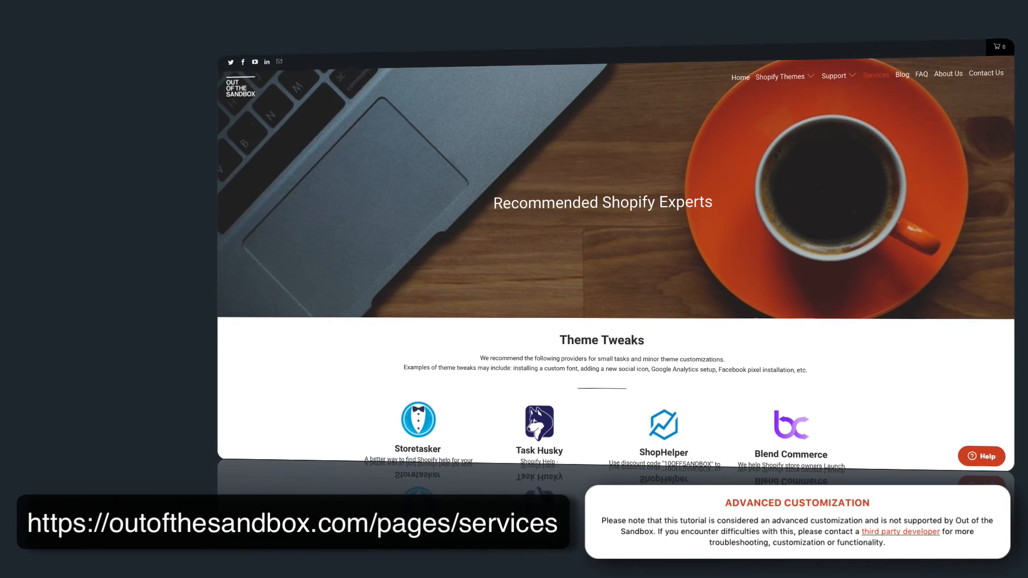
scroll("down", 3)
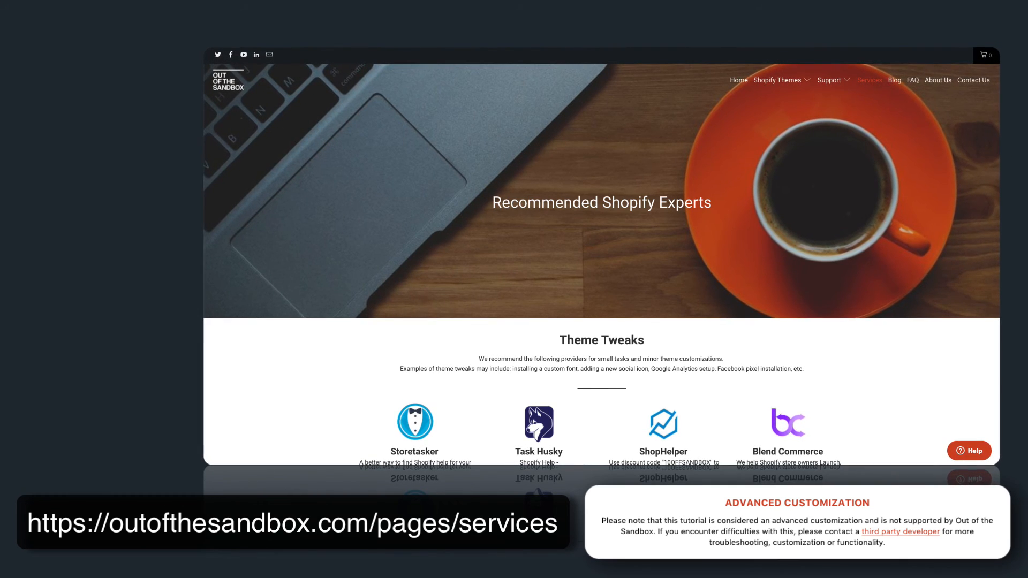